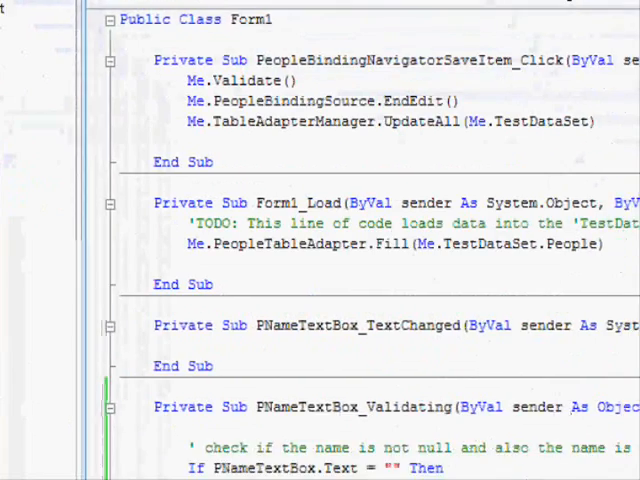
# Drop an ErrorProvider1 component onto Form1 from the Toolbox, then return to the code view.
pyautogui.scroll(-3)
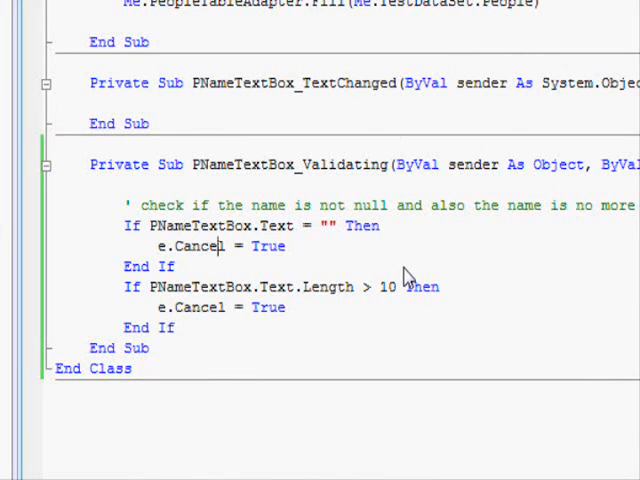
pyautogui.click(250, 136)
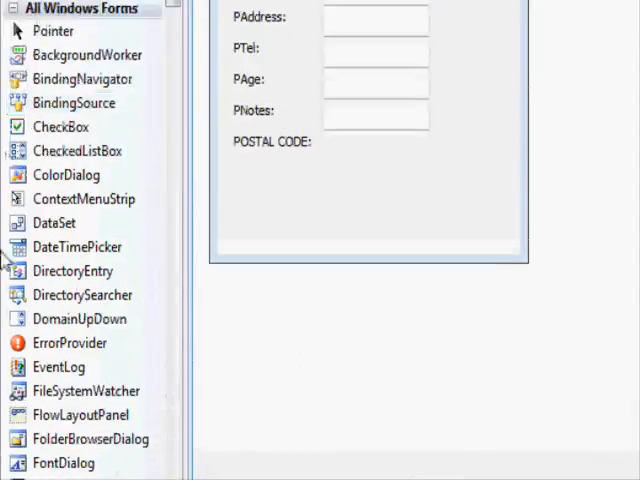
pyautogui.scroll(-3)
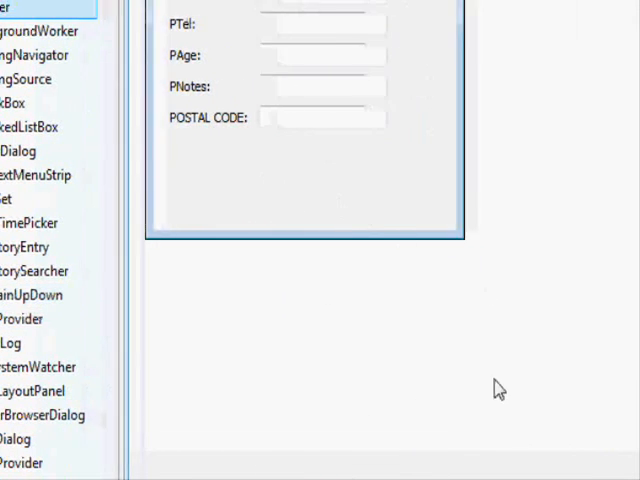
pyautogui.doubleClick(68, 164)
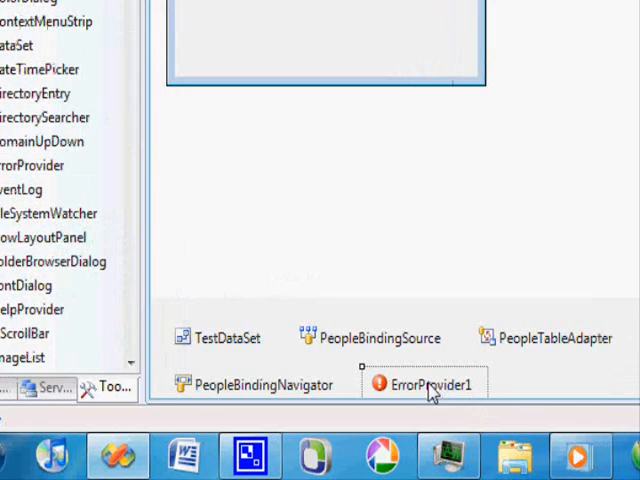
pyautogui.click(336, 6)
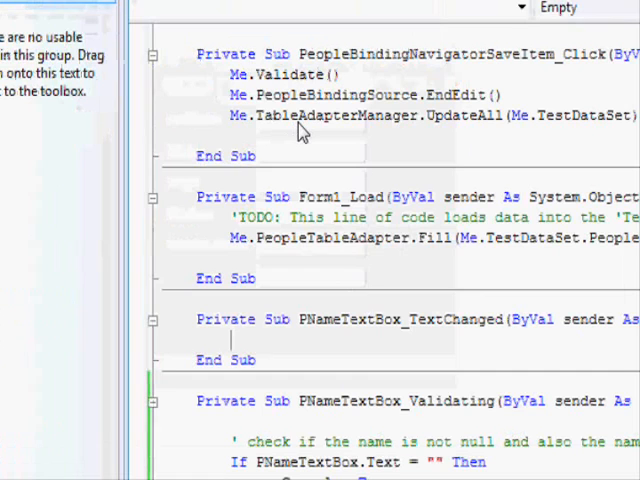
# In PNameTextBox_Validating's empty check, add ErrorProvider1.SetError(PNameTextBox, "A name should be entered") and Exit Sub.
pyautogui.scroll(-3)
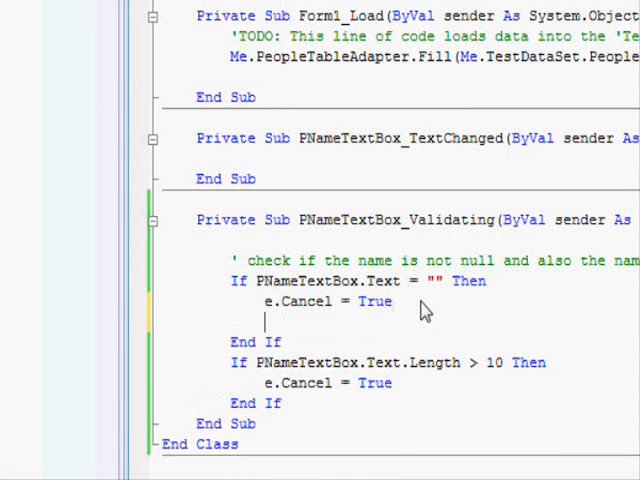
pyautogui.write('er1.SetError')
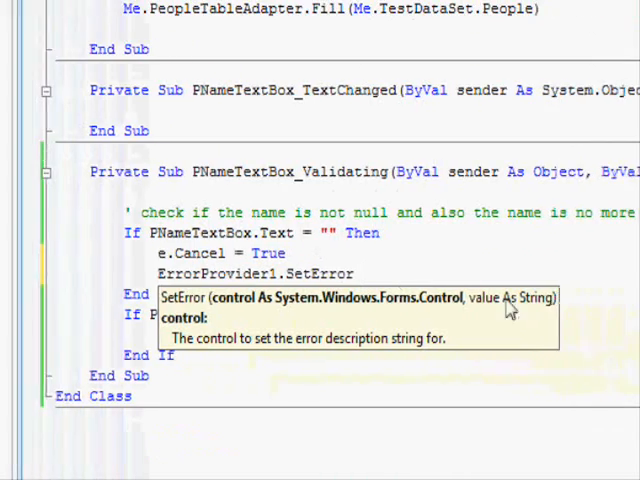
pyautogui.moveTo(448, 162)
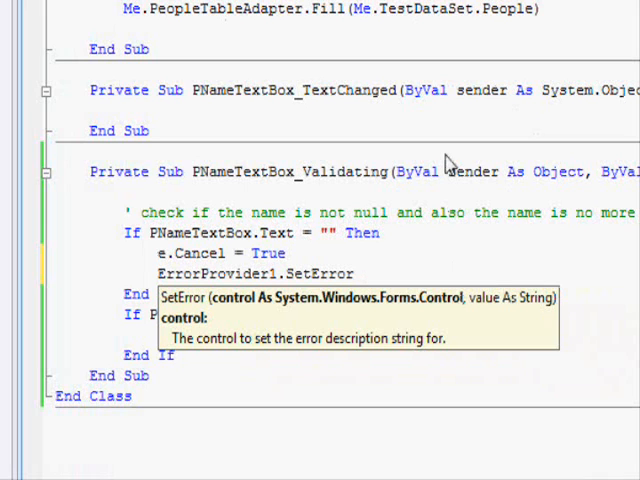
pyautogui.write('pnametextbox,"The name should')
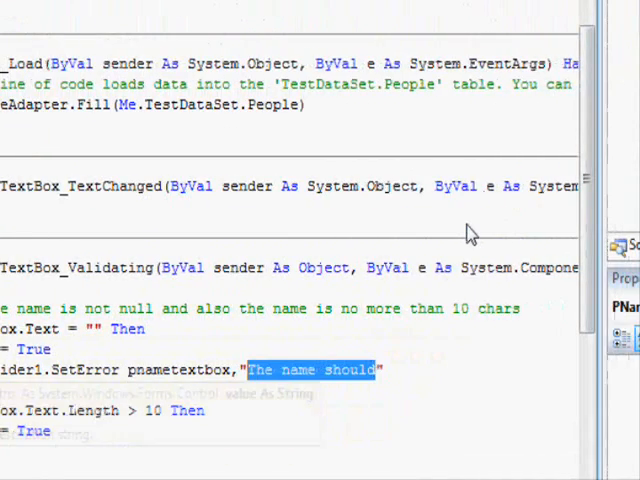
pyautogui.write('name')
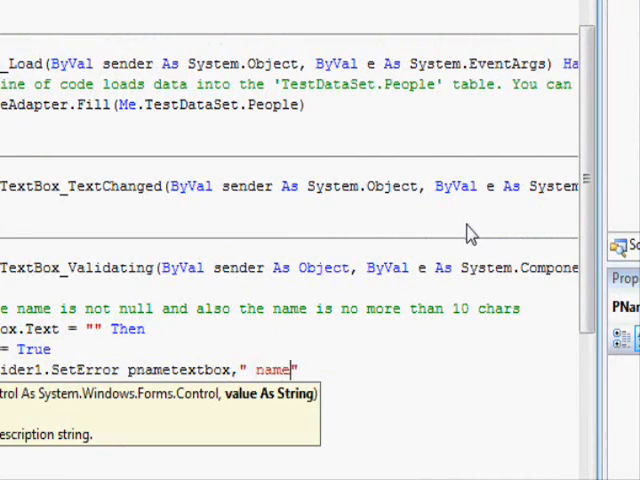
pyautogui.write('A na')
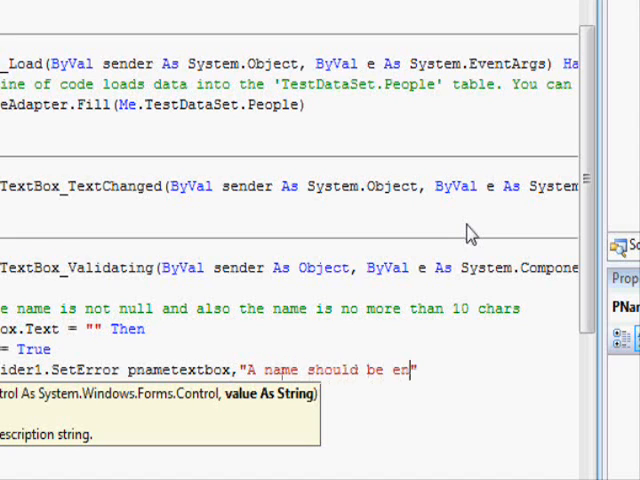
pyautogui.write('tered"')
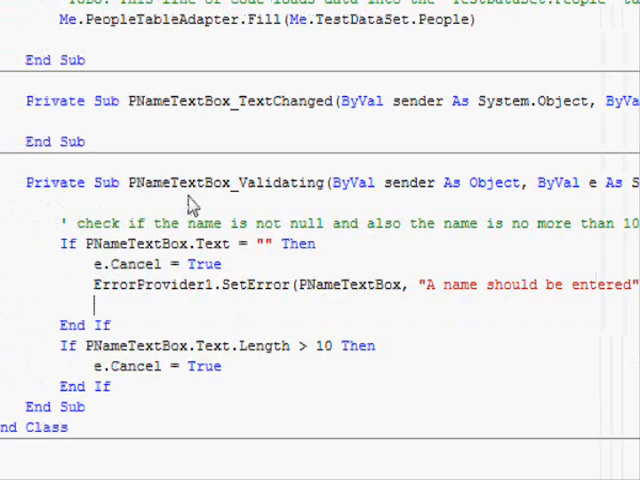
pyautogui.write('Exit Sub')
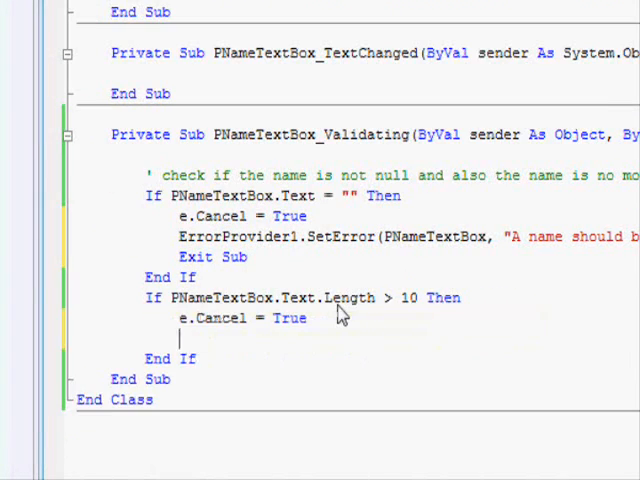
# In the Length > 10 check, add ErrorProvider1.SetError(PNameTextBox, "The name should...") and Exit Sub.
pyautogui.write('errorProvider1 .SetError')
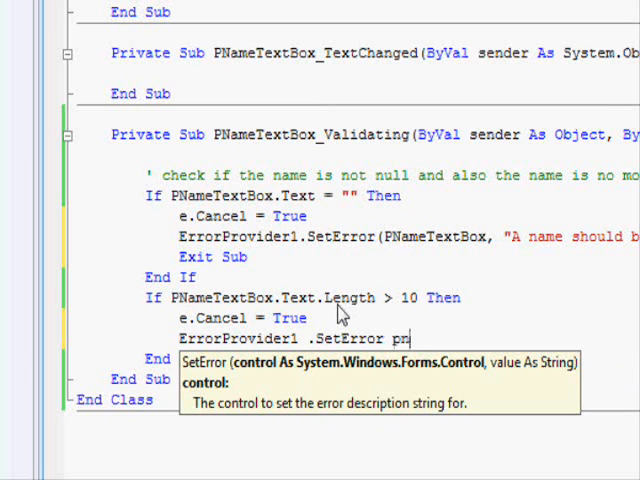
pyautogui.write('pnametextbox')
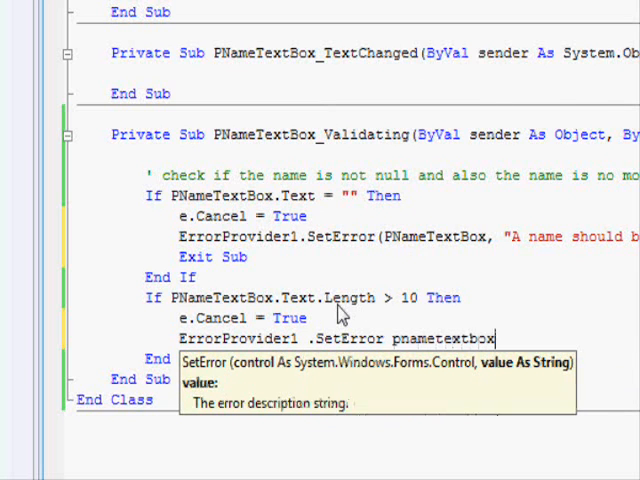
pyautogui.write(',"The')
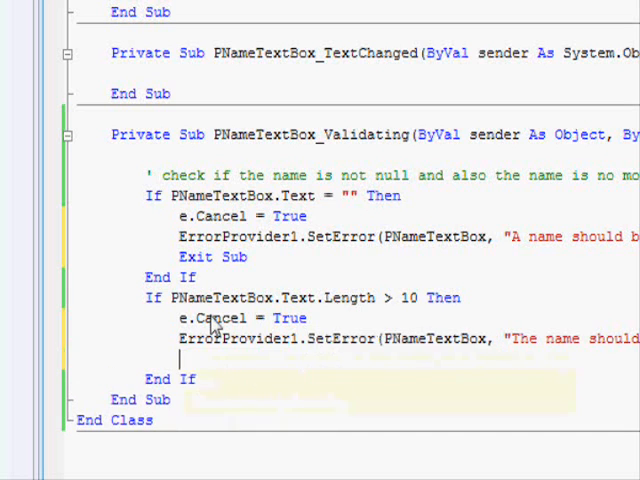
pyautogui.write('Exit Sub')
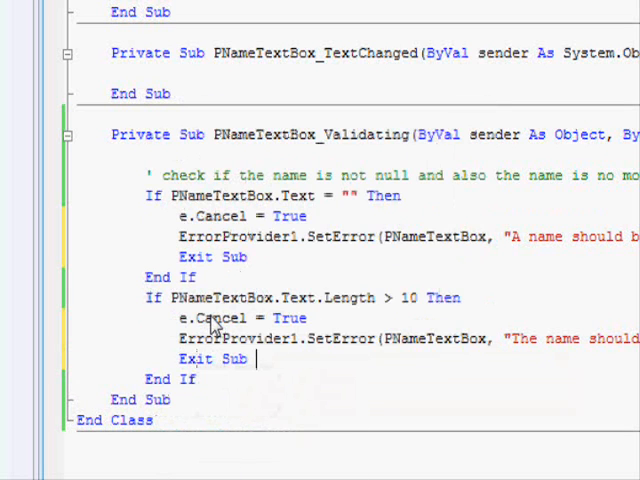
pyautogui.scroll(-3)
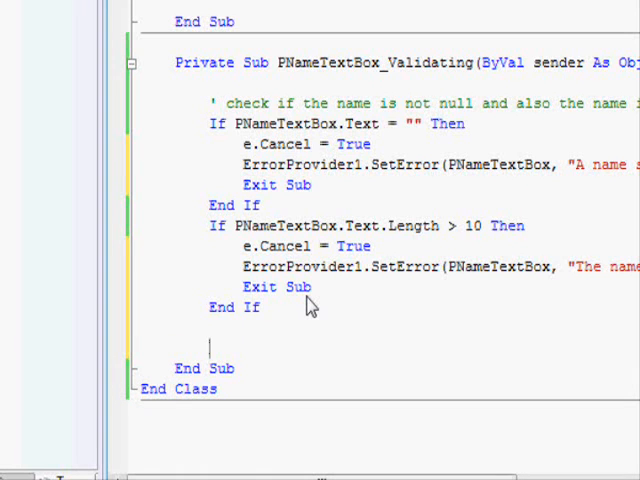
# After the checks, clear the error with ErrorProvider1.SetError(PNameTextBox, "") before End Sub.
pyautogui.write('erro')
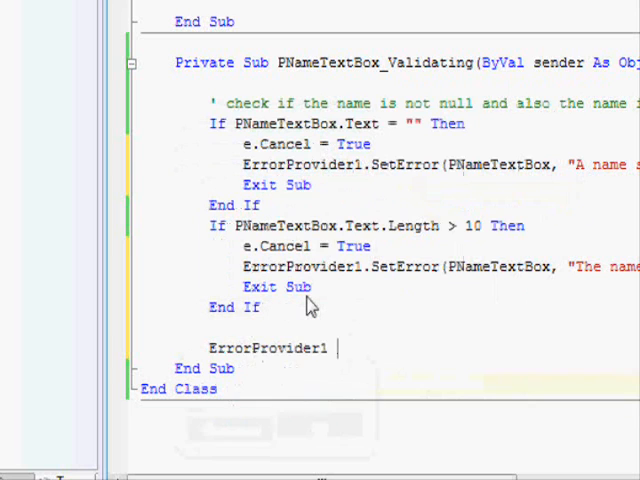
pyautogui.write('.SetError')
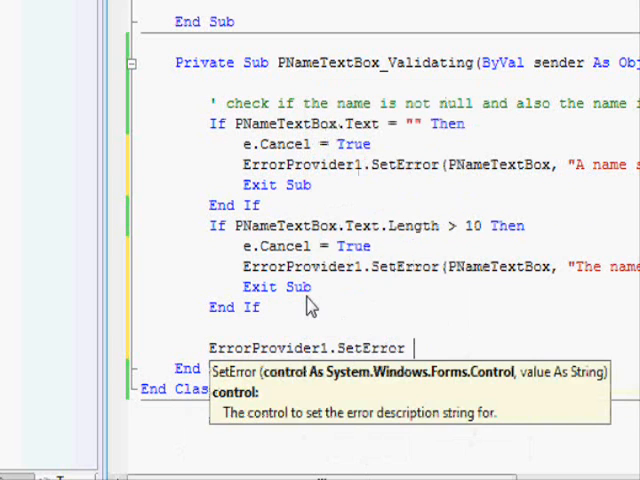
pyautogui.write('pan')
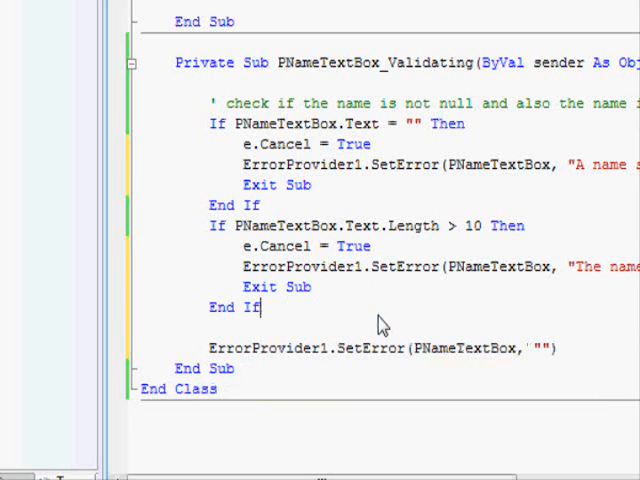
pyautogui.scroll(-3)
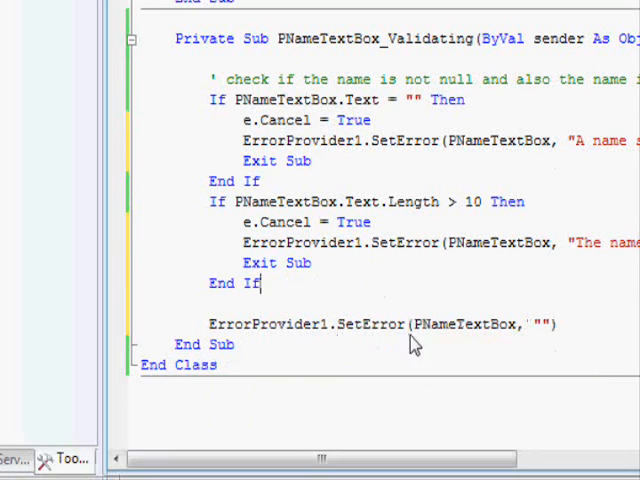
pyautogui.scroll(3)
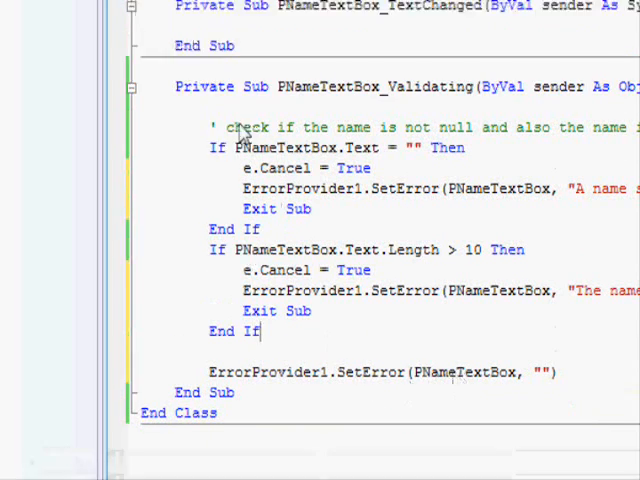
pyautogui.moveTo(312, 342)
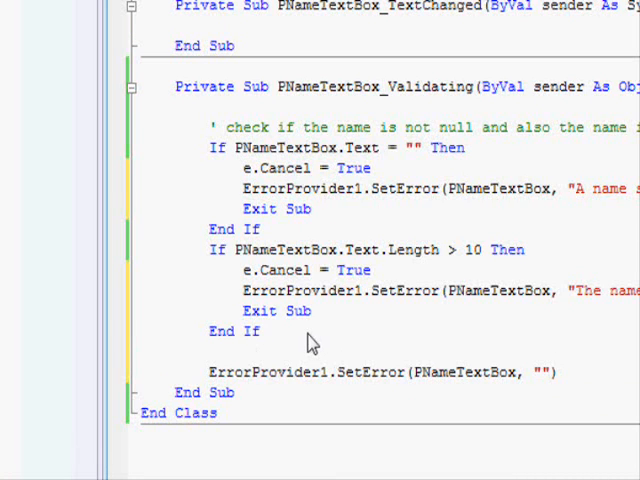
pyautogui.moveTo(320, 200)
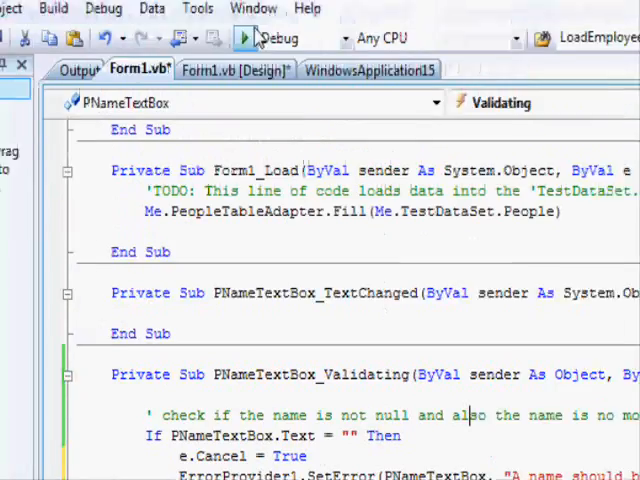
# Run the form, enter a long name then an empty one in PName to see the ErrorProvider icon.
pyautogui.click(244, 38)
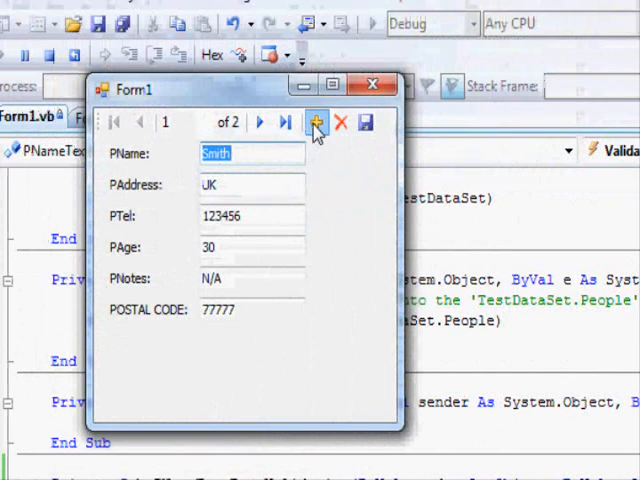
pyautogui.click(316, 120)
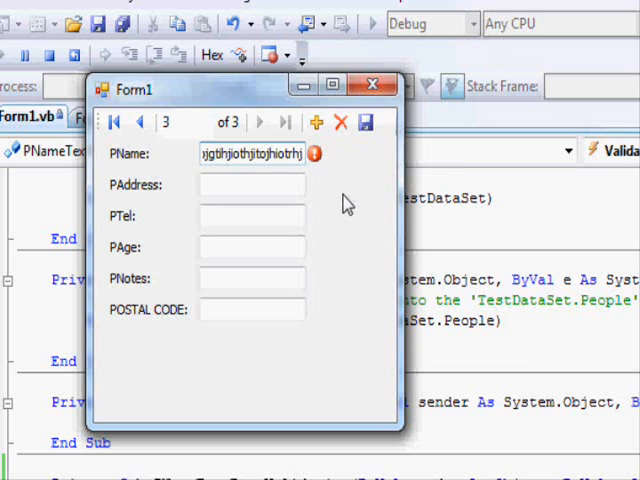
pyautogui.moveTo(316, 154)
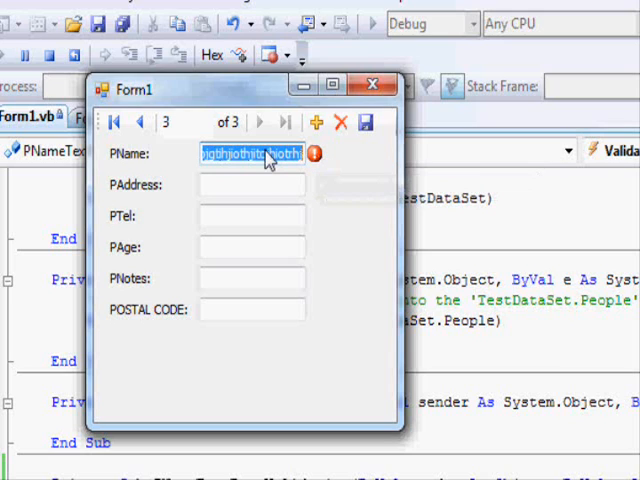
pyautogui.write('nme234')
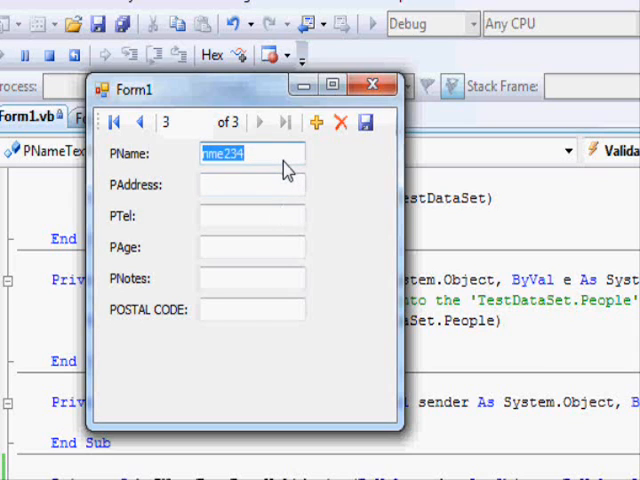
pyautogui.press('Delete')
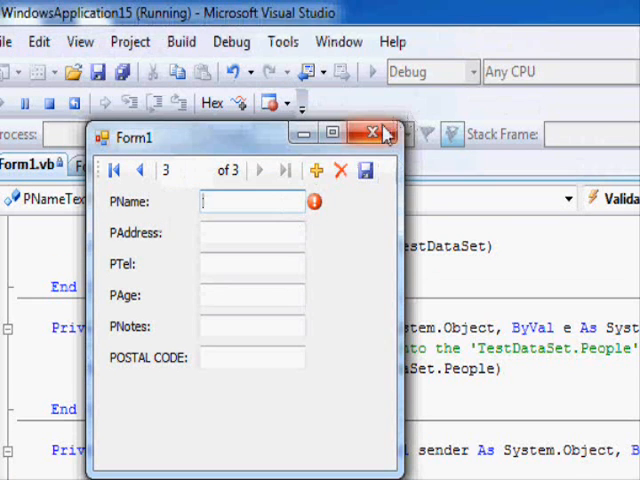
# Close the running form and create a Validating handler for PAddressTextBox from the designer.
pyautogui.click(372, 132)
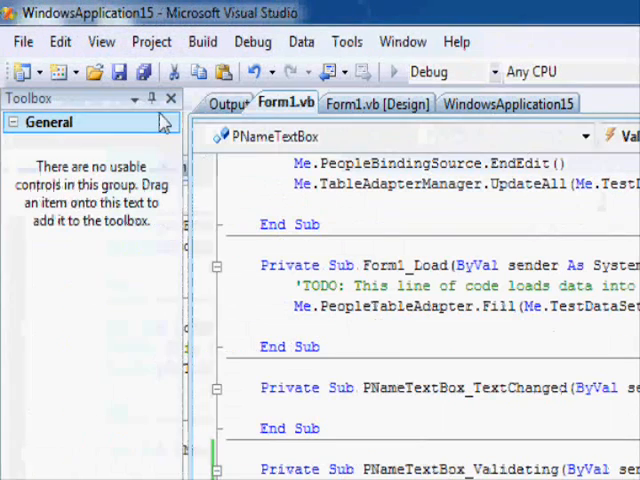
pyautogui.click(376, 108)
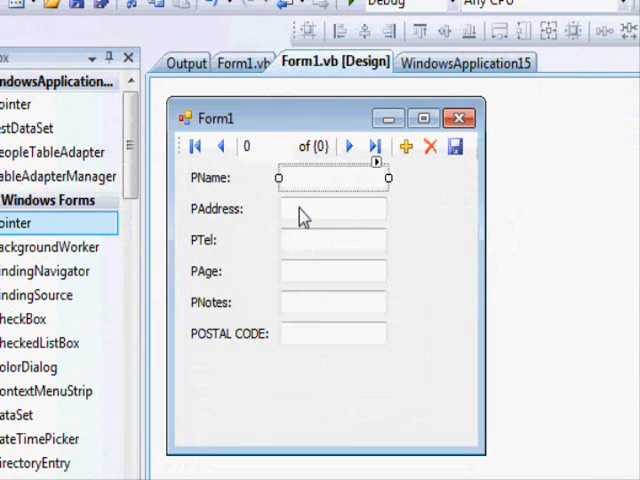
pyautogui.click(332, 208)
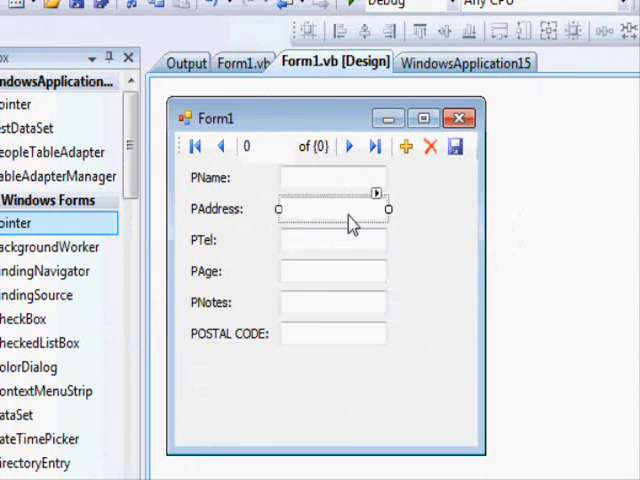
pyautogui.doubleClick(330, 208)
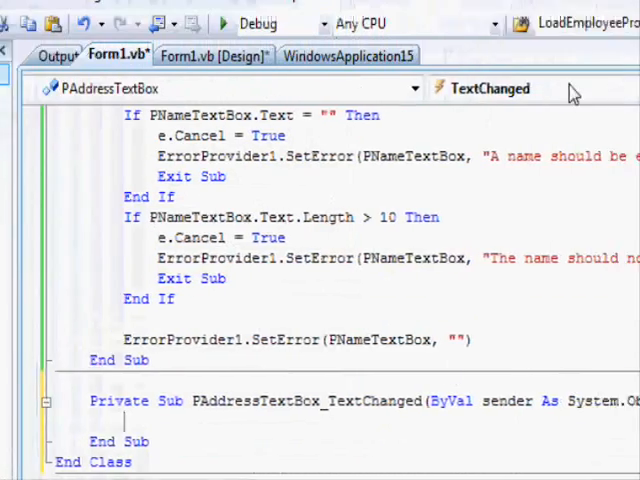
pyautogui.click(490, 88)
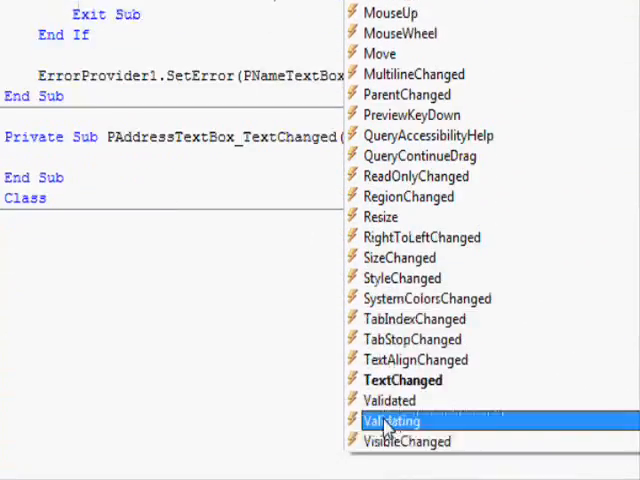
pyautogui.doubleClick(390, 420)
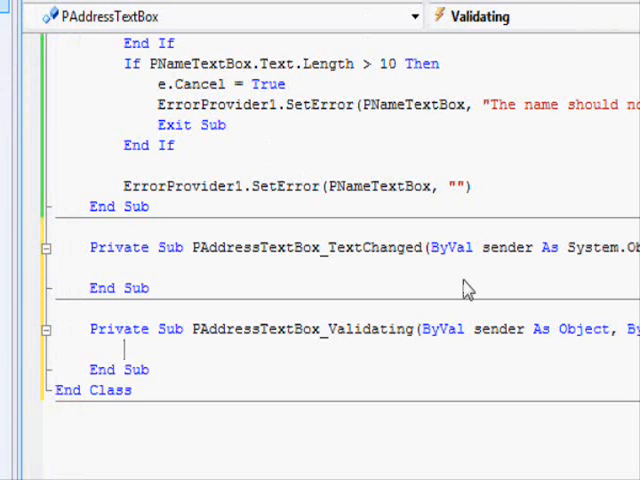
# When PAddressTextBox is empty, set e.Cancel = True and the error "You should provide an address".
pyautogui.write('pad')
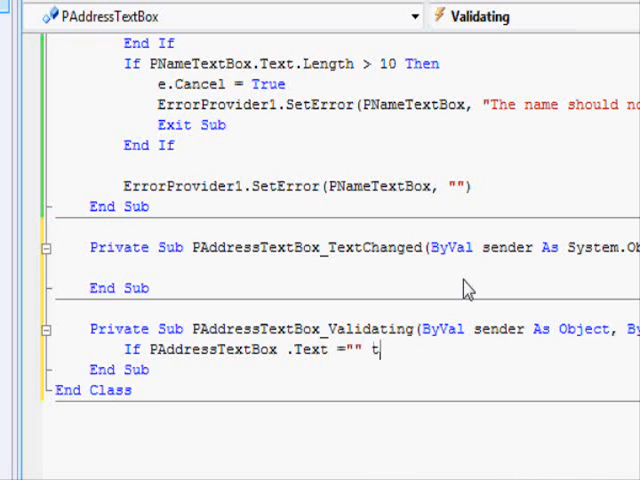
pyautogui.write('hen')
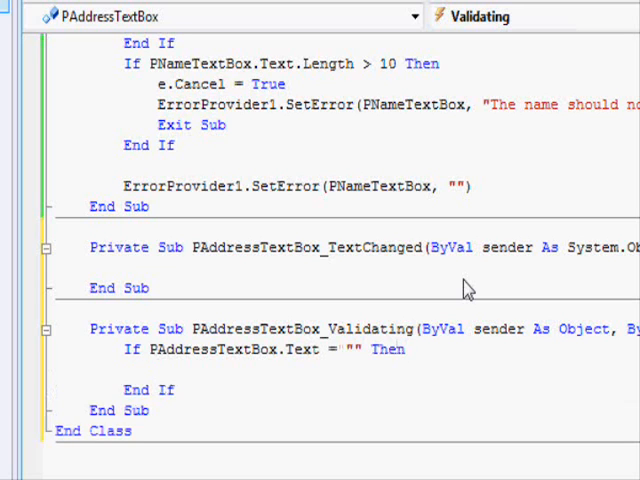
pyautogui.write('e.Cancel =True')
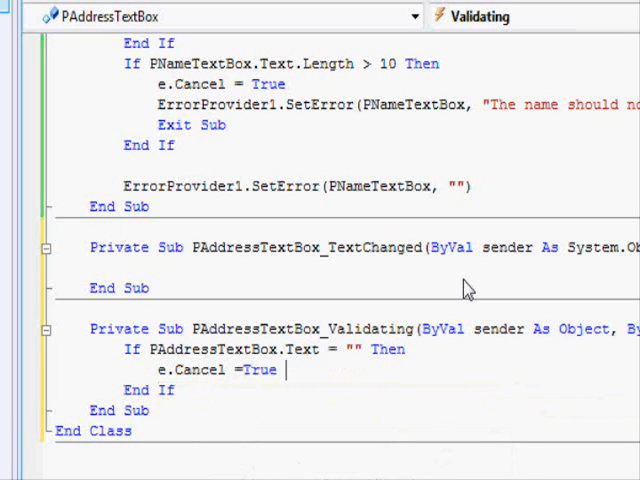
pyautogui.press('enter')
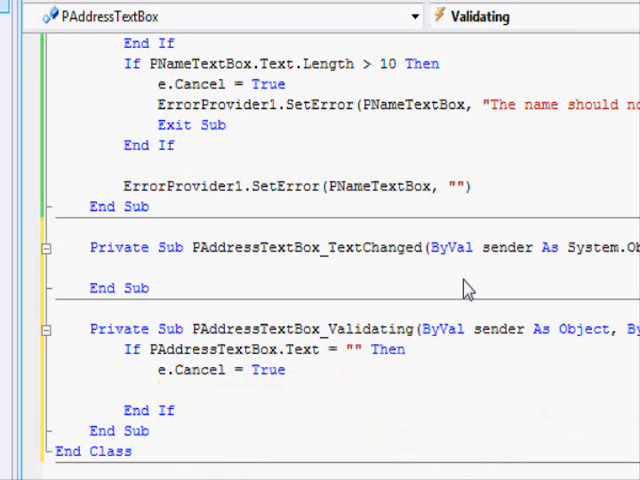
pyautogui.write('errorProvider1 .SetError p')
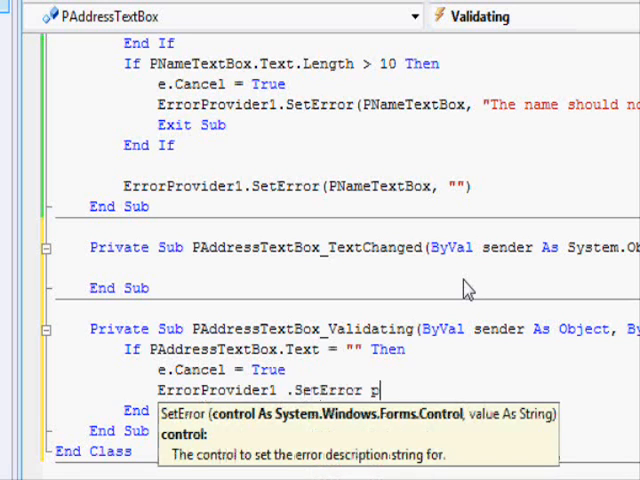
pyautogui.write('addresstextbox,')
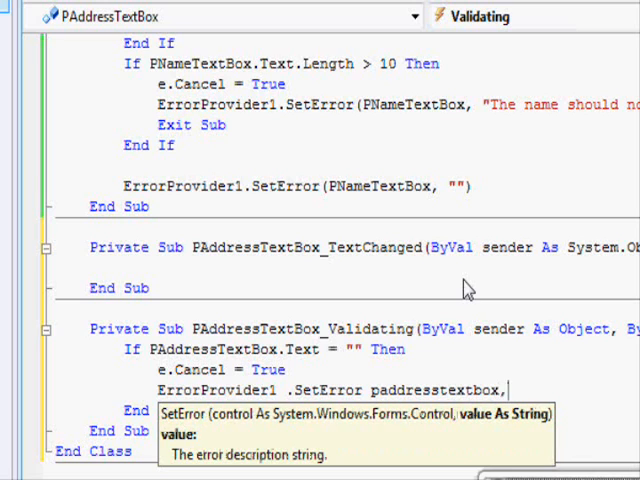
pyautogui.write('""')
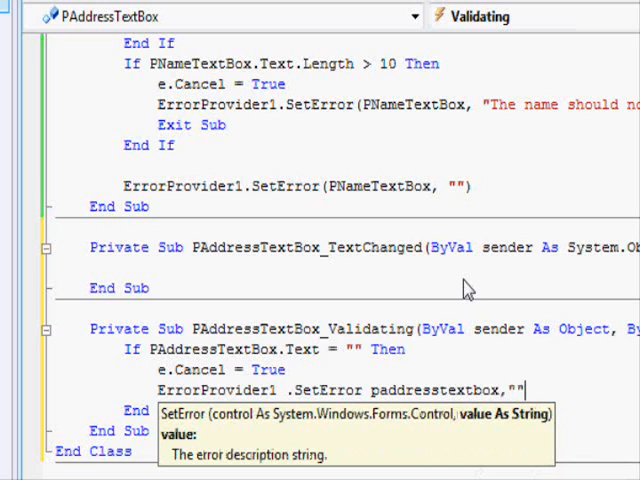
pyautogui.write('You should provide')
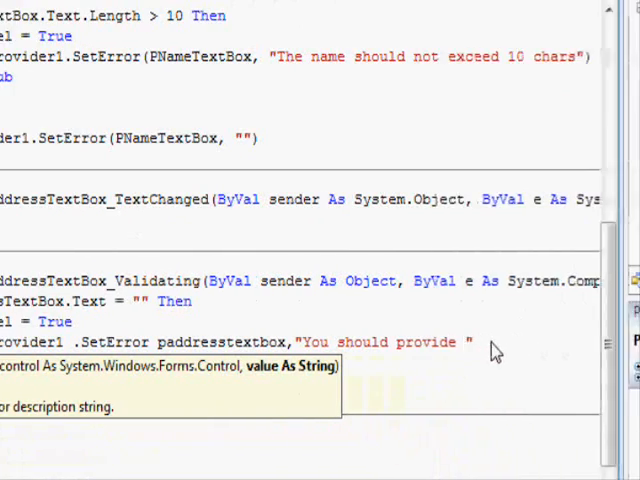
pyautogui.write('an add')
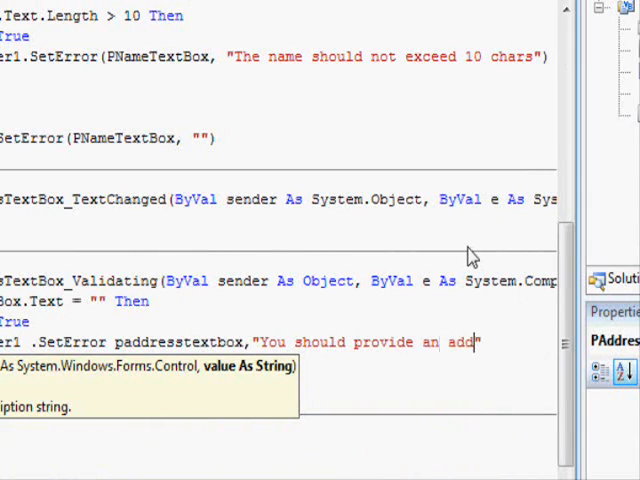
pyautogui.write('ress')
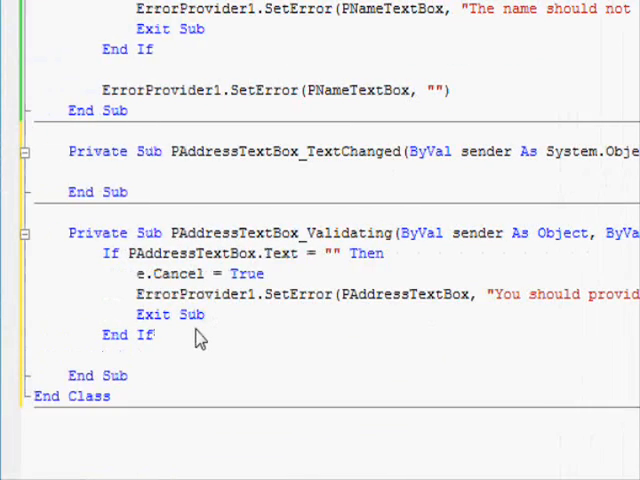
# Clear PAddressTextBox's error when an address is given, then go back to the designer.
pyautogui.write('errorp')
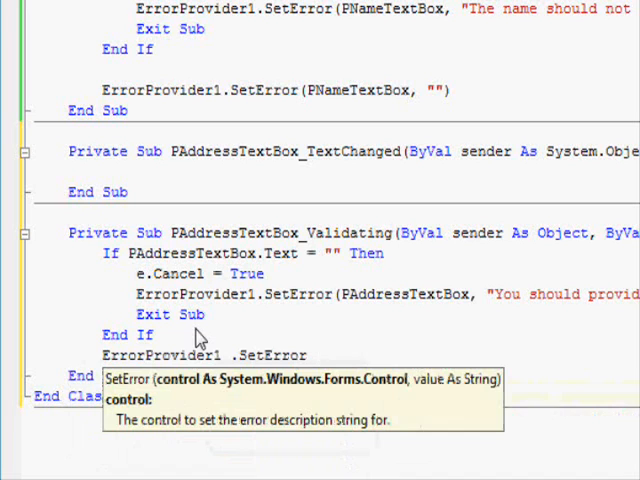
pyautogui.write('paddresste')
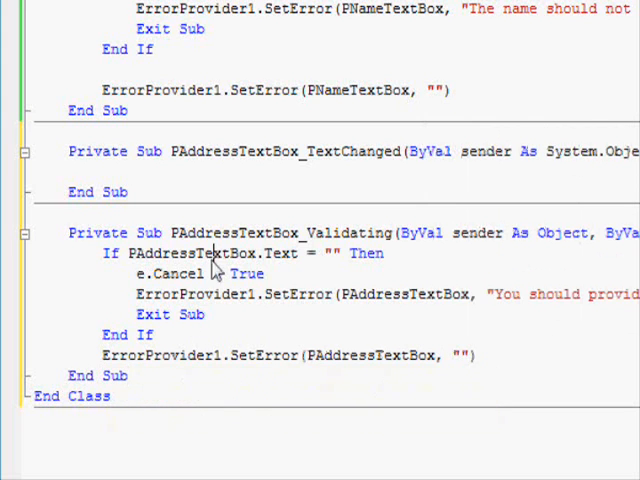
pyautogui.click(232, 134)
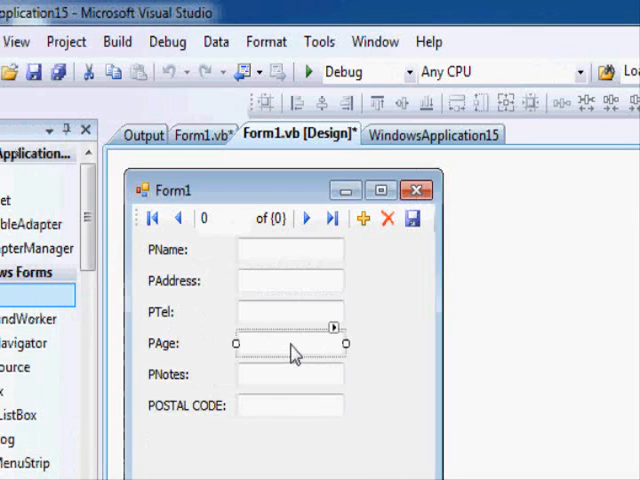
# In the PAge handler, Dim I As Integer, parse PAgeTextBox.Text and Err.Raise 1 when I <= 0.
pyautogui.doubleClick(290, 344)
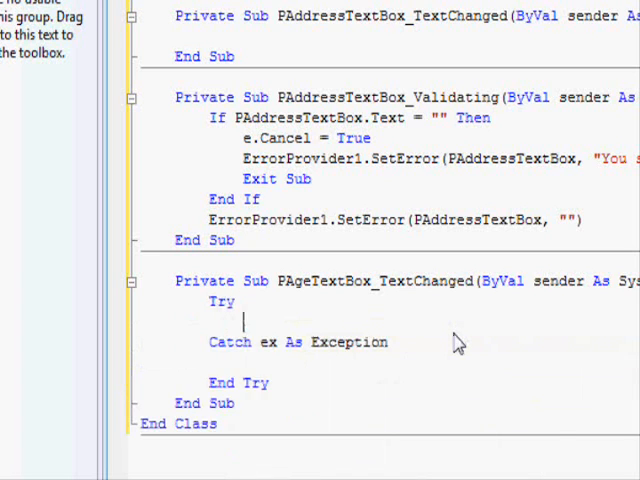
pyautogui.write('Dim I As integer')
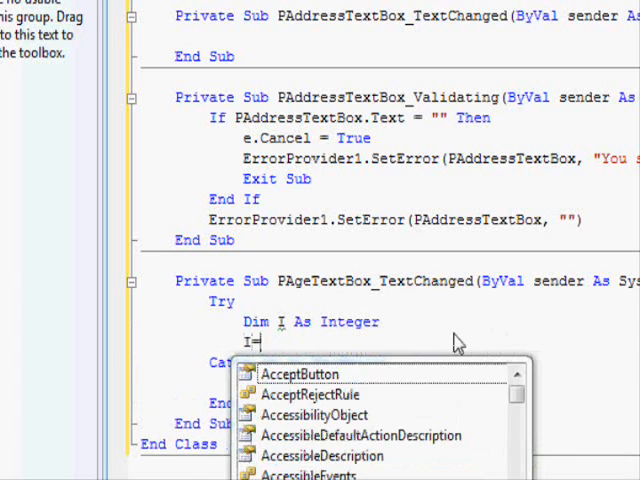
pyautogui.write('inte')
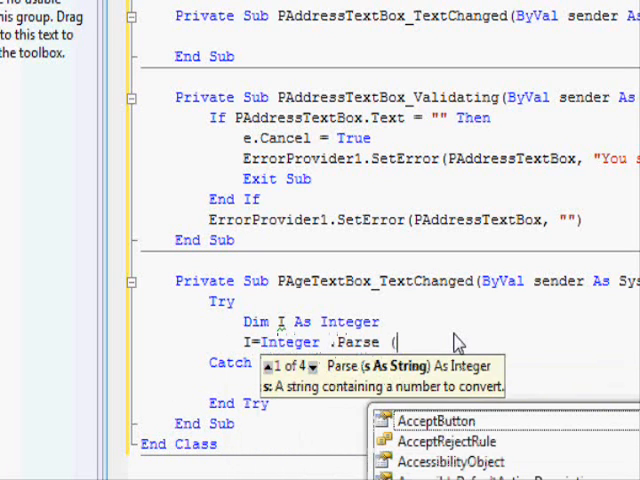
pyautogui.write('paget')
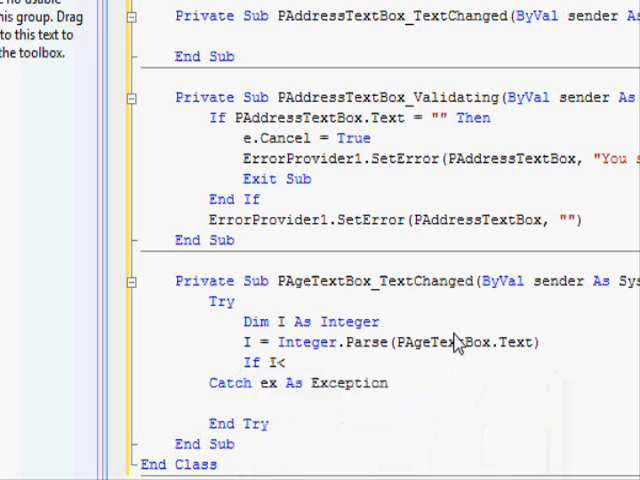
pyautogui.write('=0 then')
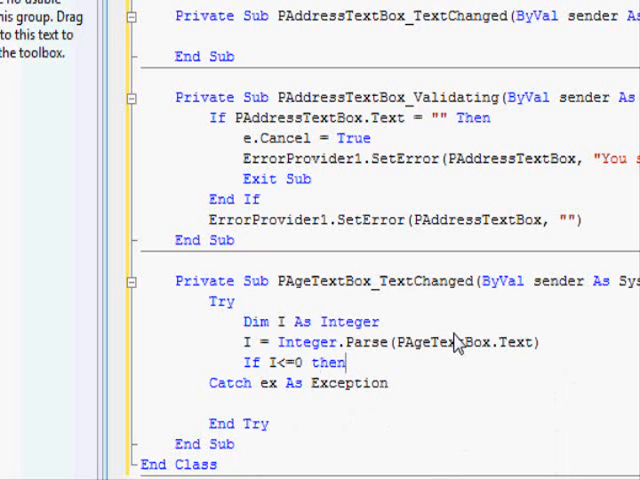
pyautogui.write('Err.Raise 1')
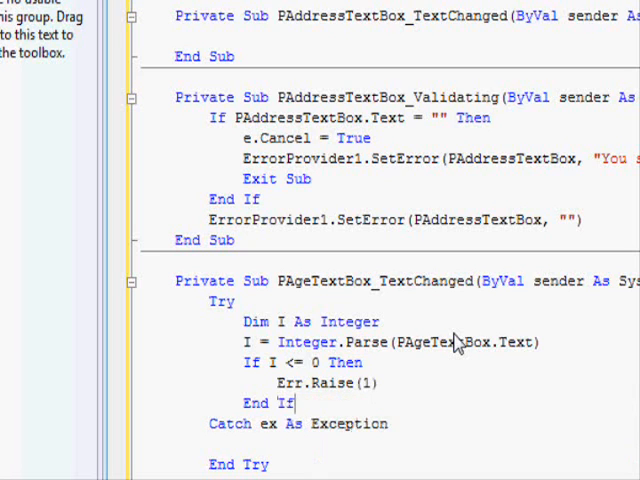
# Begin the Catch block's e.Cancel line for the age check.
pyautogui.scroll(-3)
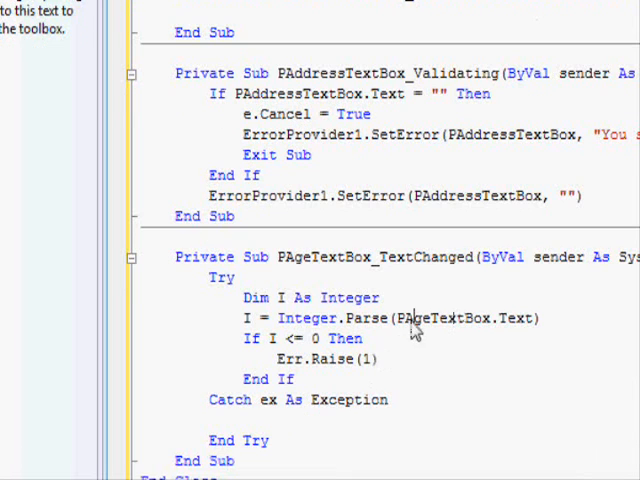
pyautogui.moveTo(470, 318)
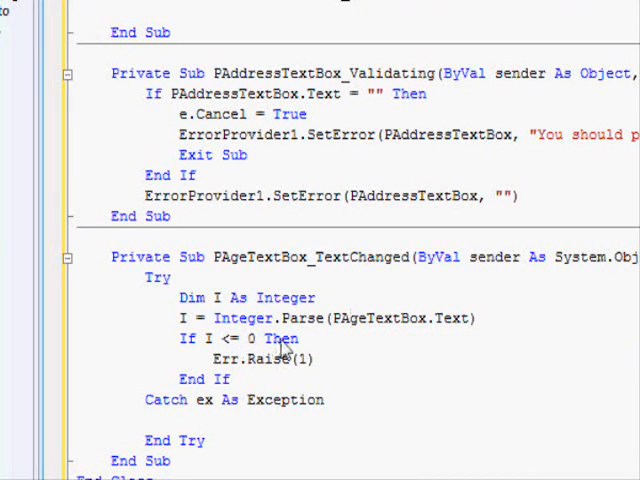
pyautogui.scroll(-3)
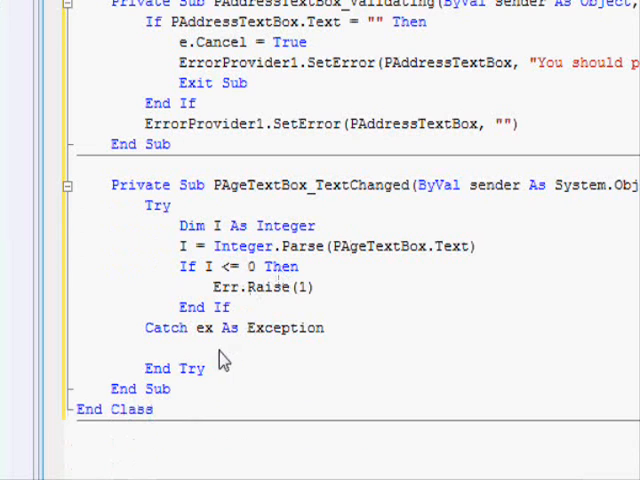
pyautogui.write('e.')
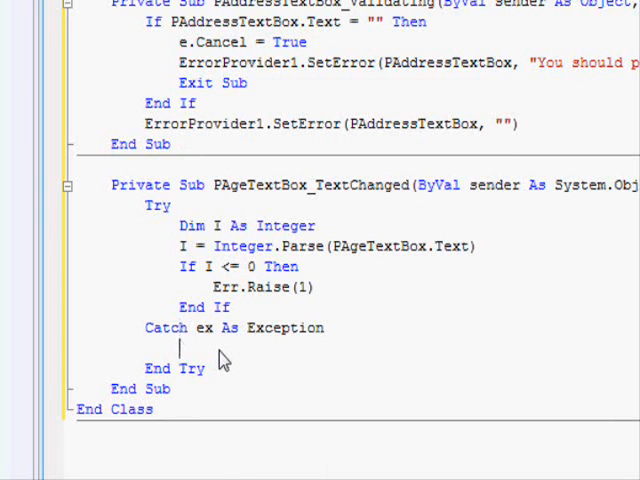
pyautogui.write('e.c')
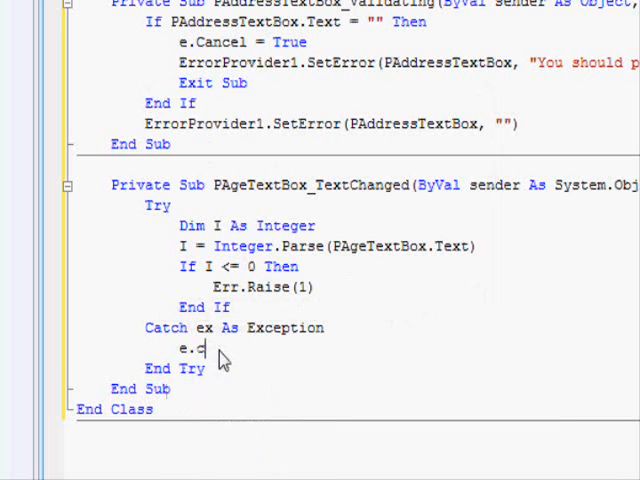
pyautogui.press('BackSpace')
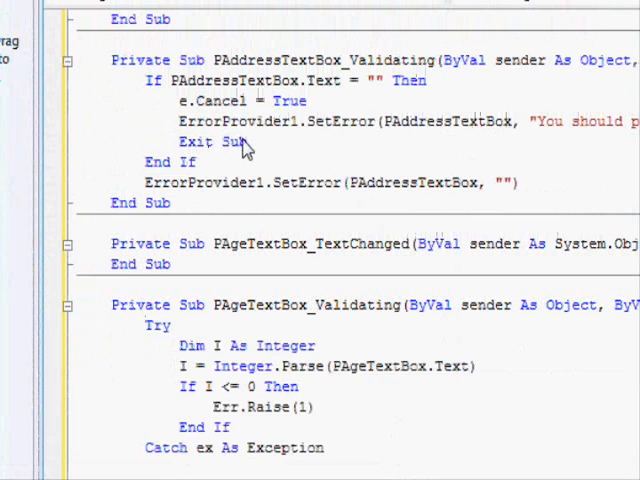
# In PAgeTextBox_Validating's Catch set the error "The age is a +ve...", and clear it after the Try.
pyautogui.scroll(-3)
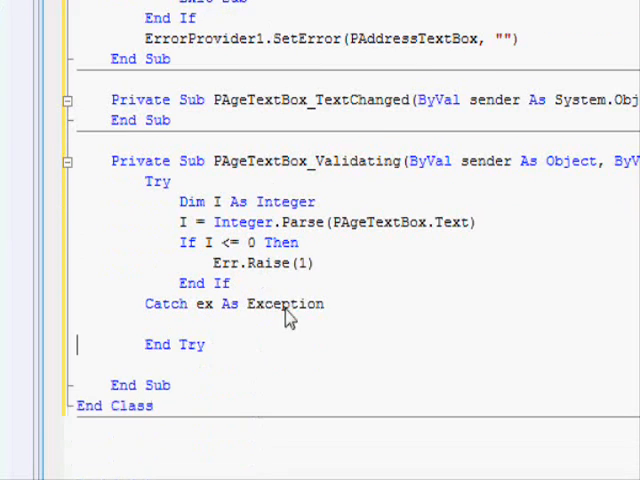
pyautogui.moveTo(330, 304)
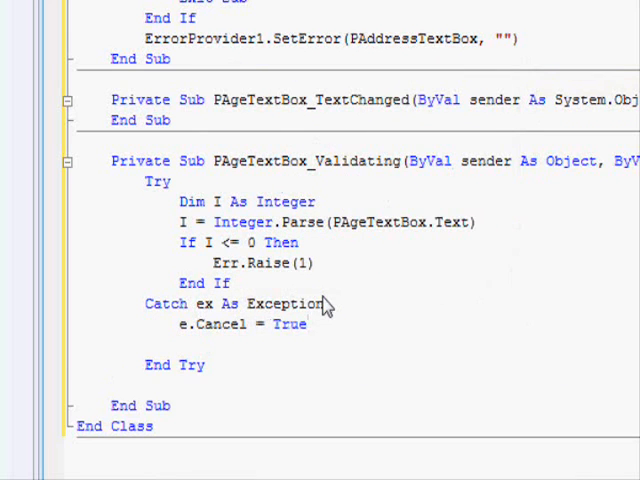
pyautogui.write('errorp')
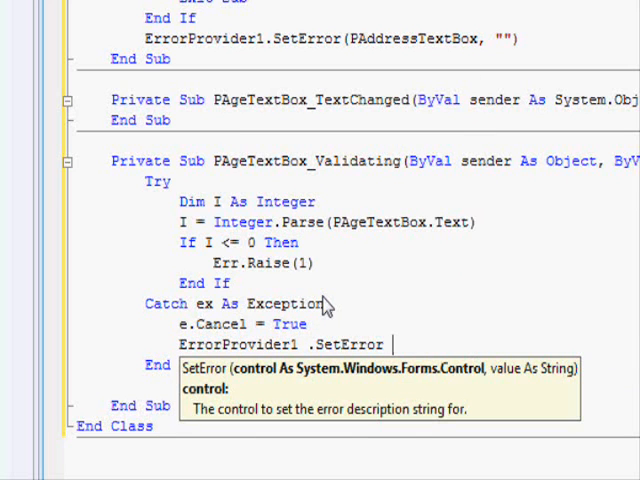
pyautogui.write('page')
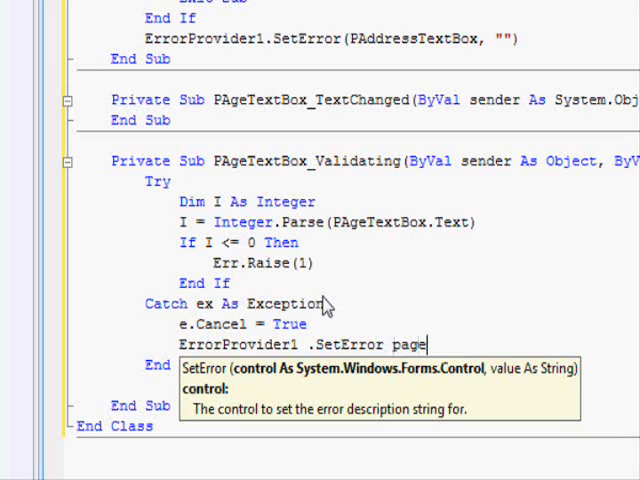
pyautogui.write('textbox')
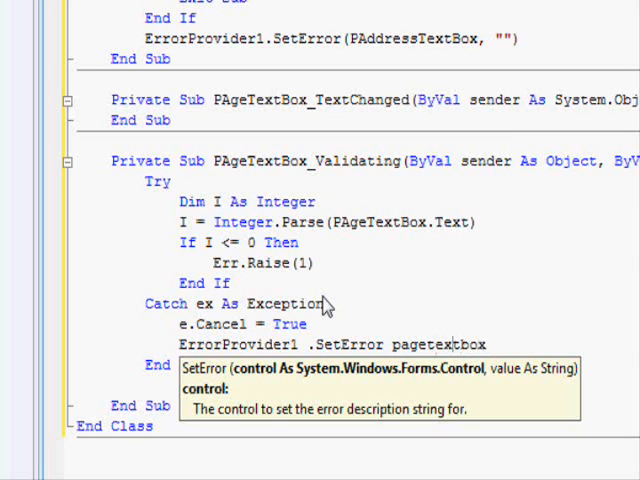
pyautogui.write(',""')
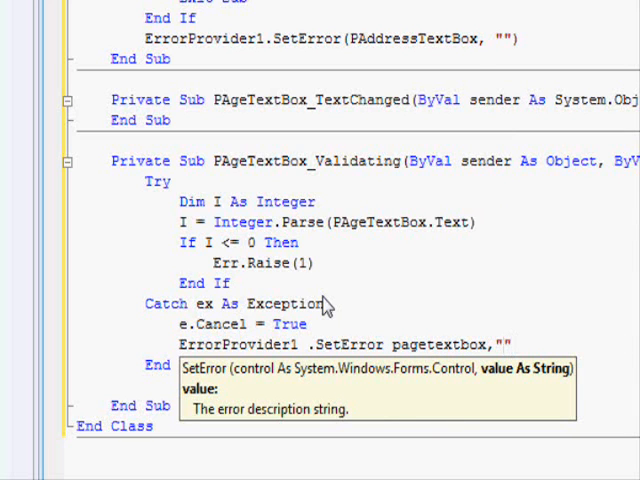
pyautogui.write('The age is a')
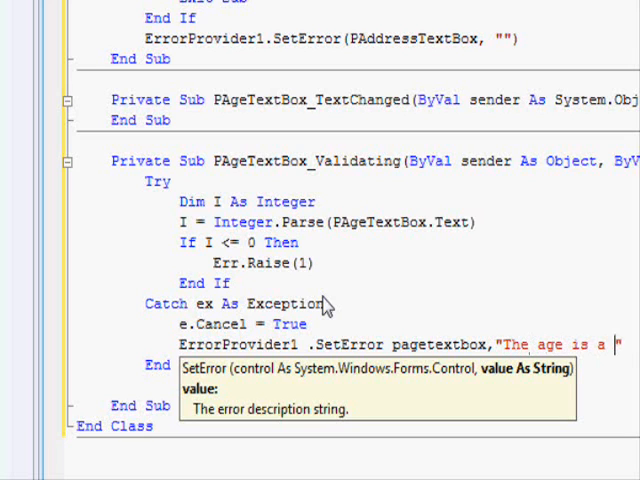
pyautogui.write('+ve')
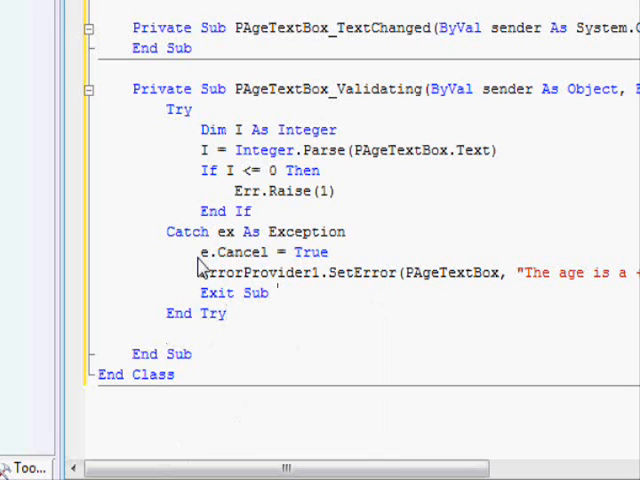
pyautogui.write('errorp')
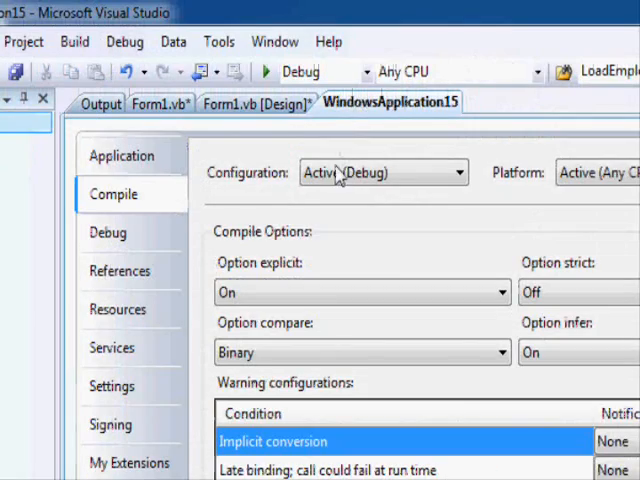
pyautogui.click(256, 36)
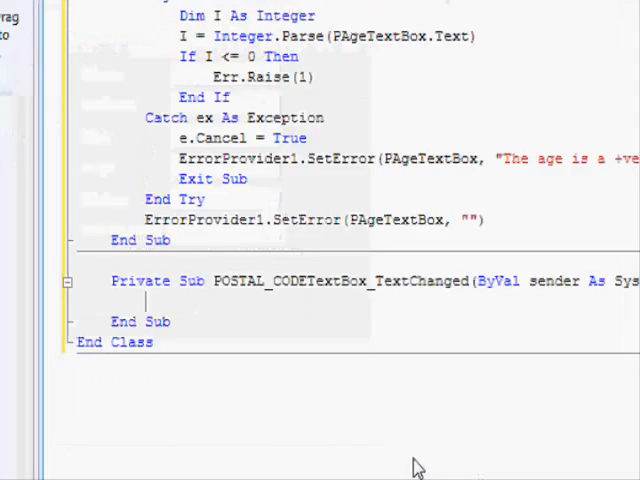
# Create POSTAL_CODETextBox_Validating and add If .Text.Length <> 5 Then Err.Raise(1).
pyautogui.scroll(3)
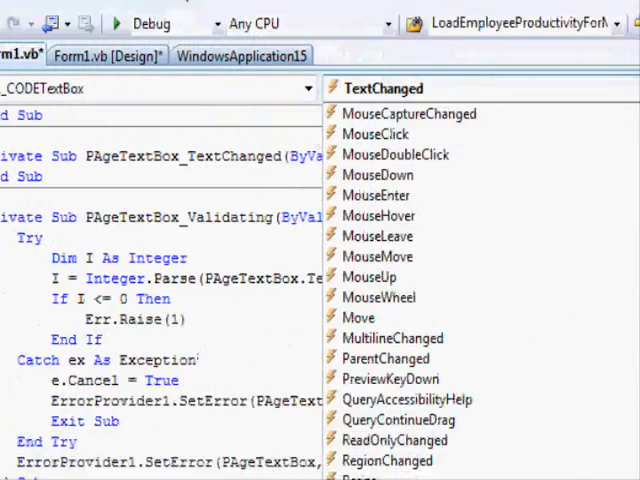
pyautogui.click(384, 88)
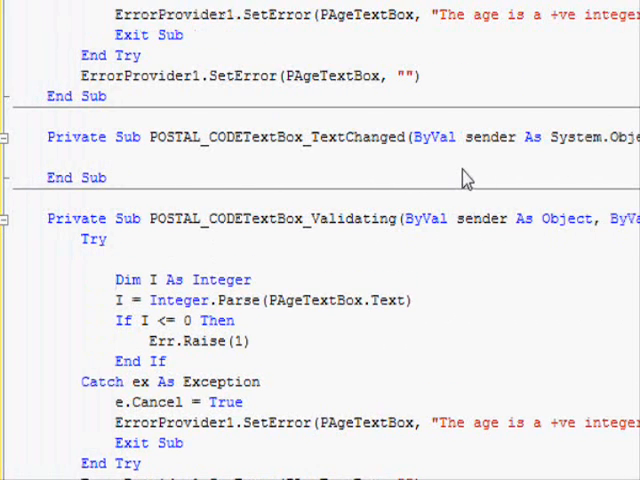
pyautogui.write('If POSTAL_CODETextBox')
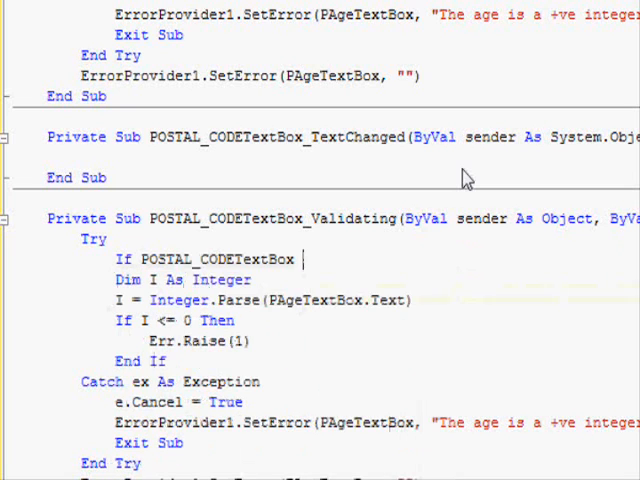
pyautogui.write('.Text .')
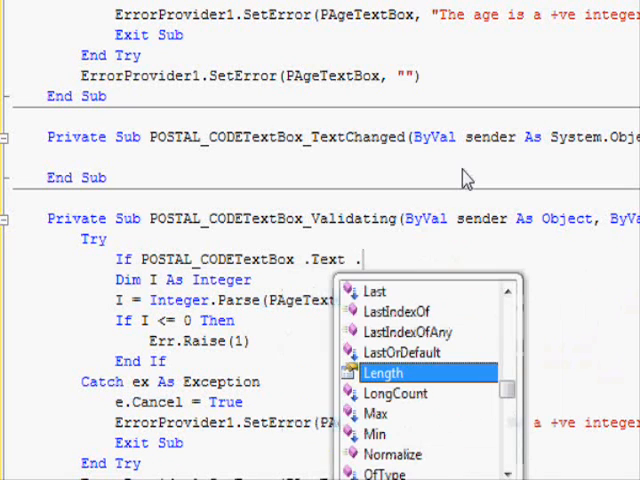
pyautogui.doubleClick(384, 372)
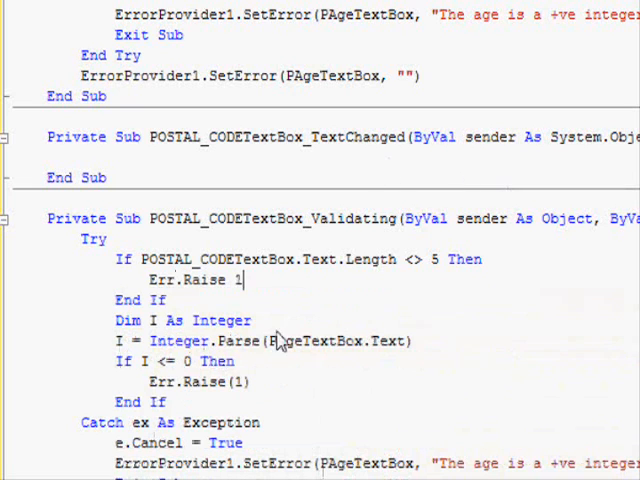
# Replace the pasted PAgeTextBox references with POSTAL_CODETextBox.
pyautogui.doubleClick(204, 260)
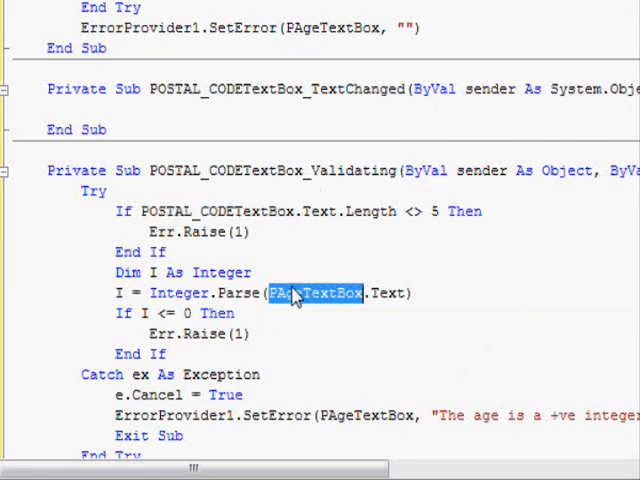
pyautogui.write('POSTAL_CODETextBox')
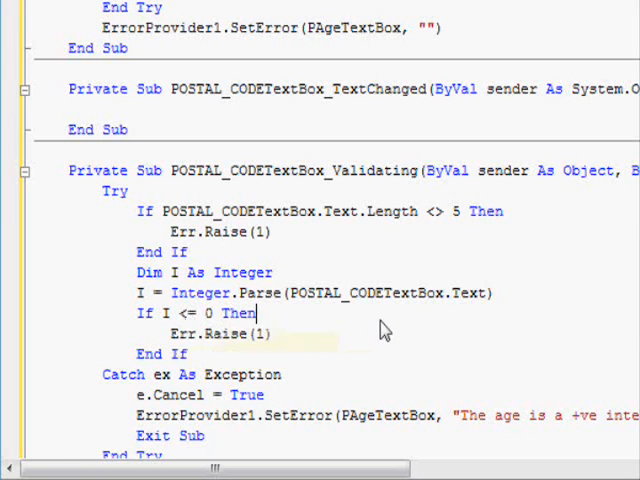
pyautogui.moveTo(190, 324)
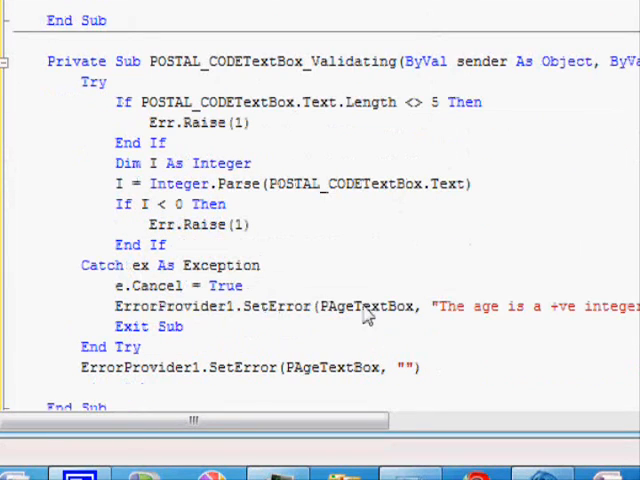
pyautogui.write('POSTAL_CODETextBox')
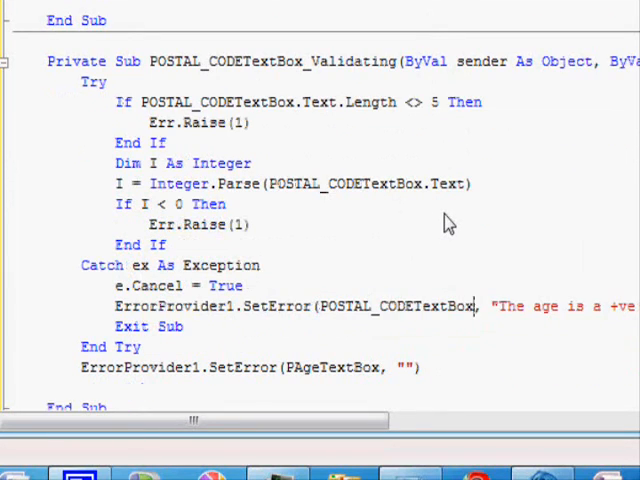
pyautogui.hscroll(3)
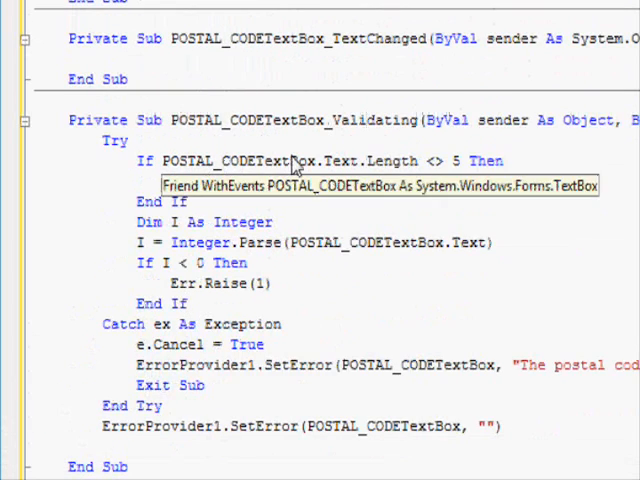
pyautogui.moveTo(248, 176)
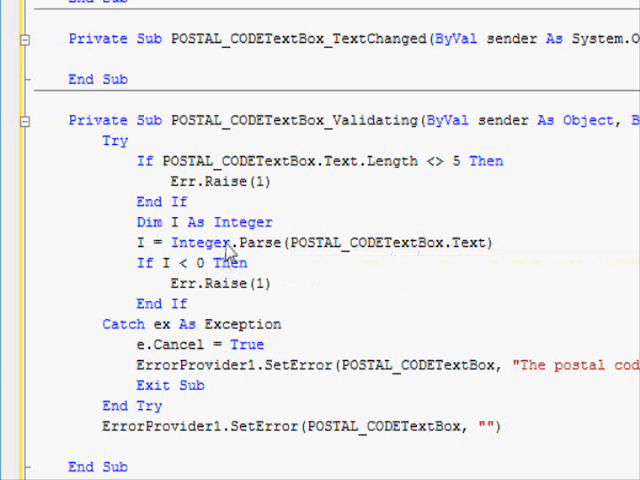
pyautogui.moveTo(388, 266)
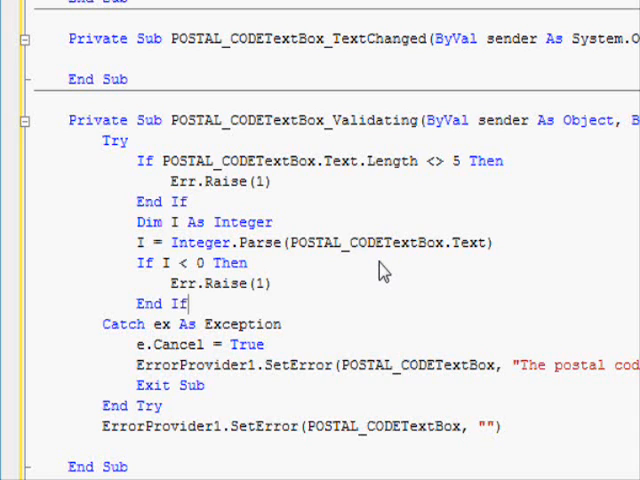
pyautogui.moveTo(236, 270)
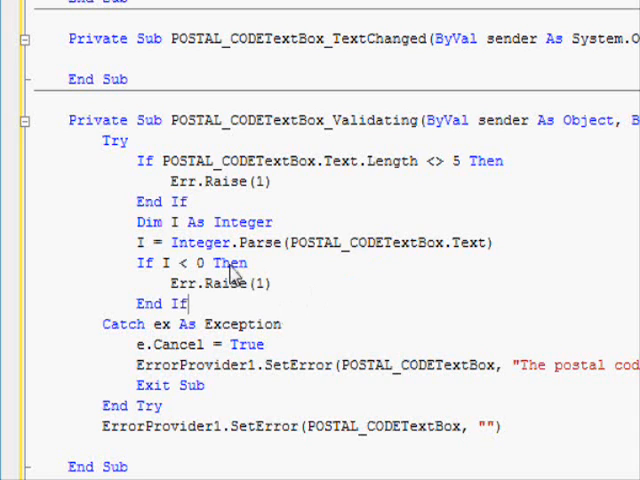
pyautogui.moveTo(220, 308)
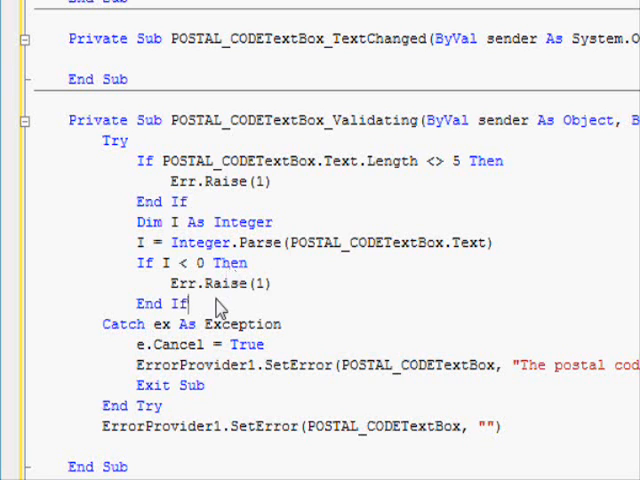
pyautogui.hscroll(3)
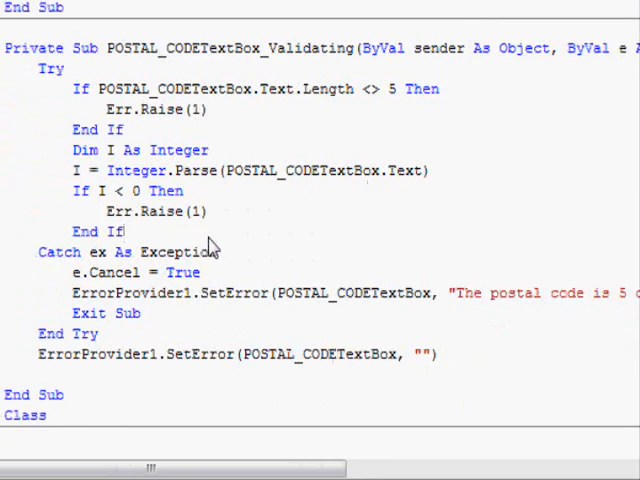
pyautogui.scroll(-3)
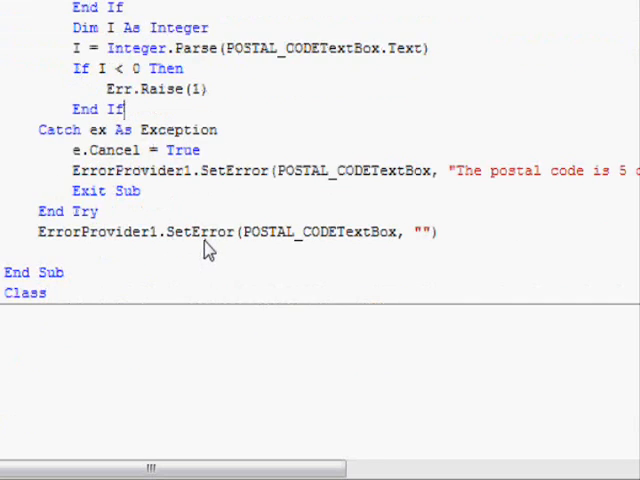
pyautogui.scroll(3)
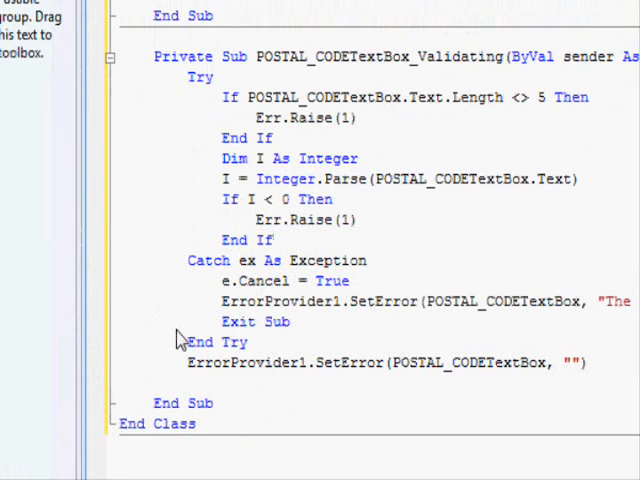
pyautogui.scroll(-3)
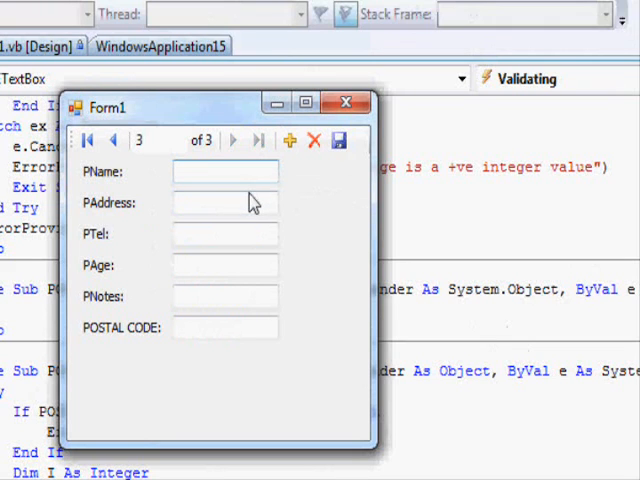
# Run the form, trigger the empty name and address errors, then enter Todd, Candal and 3456.
pyautogui.click(224, 172)
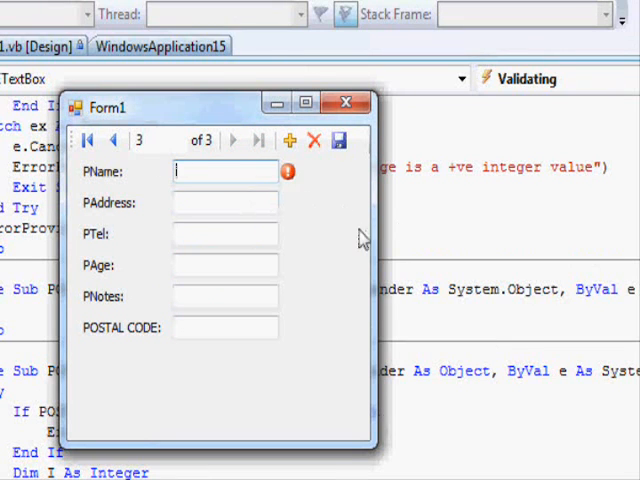
pyautogui.moveTo(288, 172)
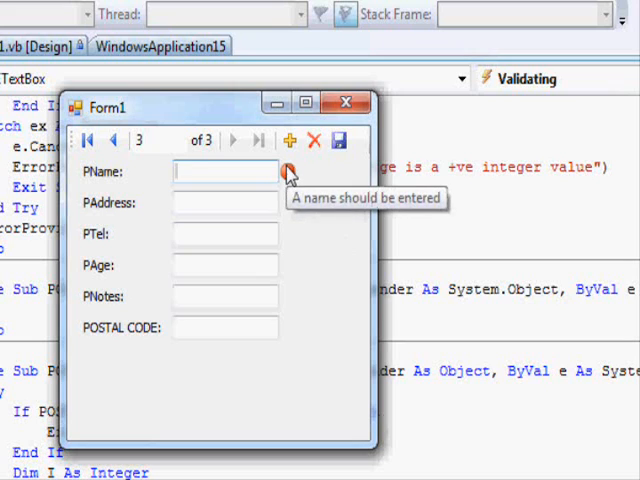
pyautogui.moveTo(230, 178)
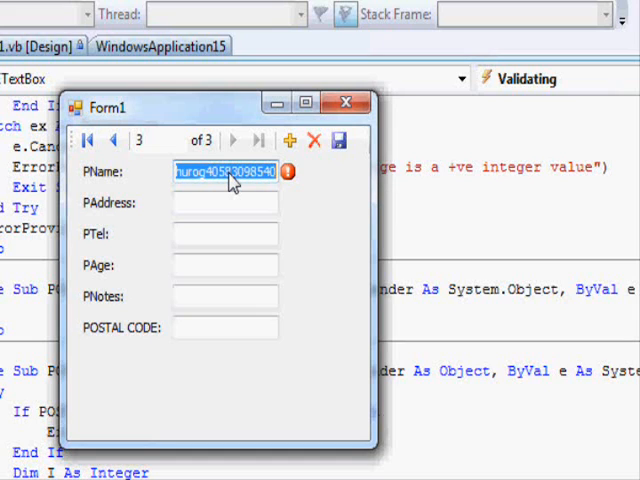
pyautogui.write('Todd')
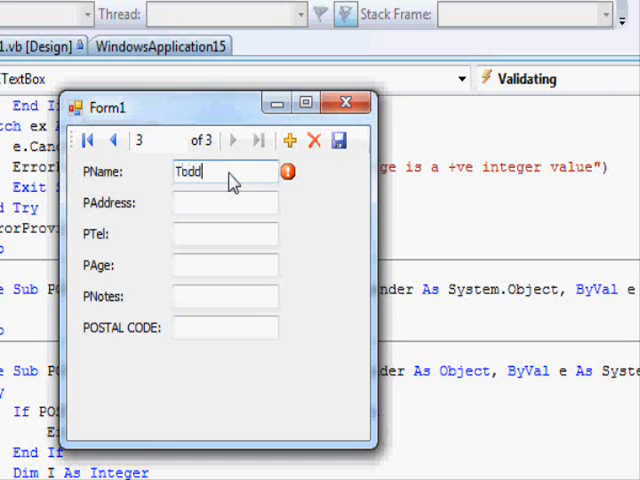
pyautogui.click(224, 202)
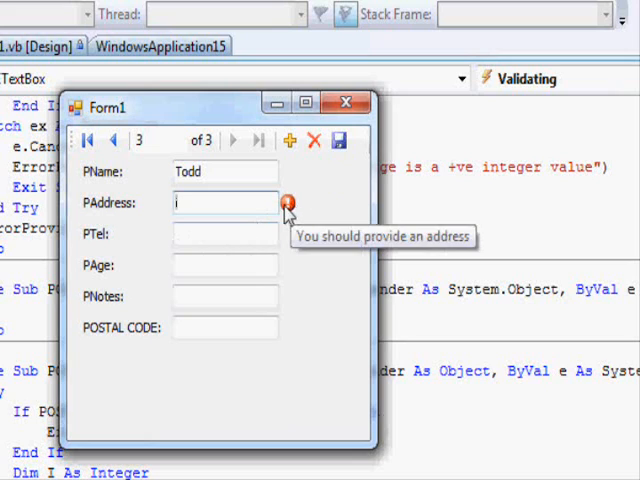
pyautogui.moveTo(236, 216)
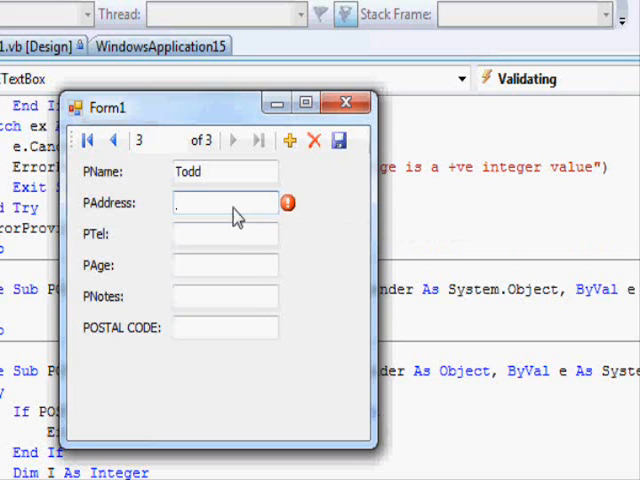
pyautogui.write('Candal')
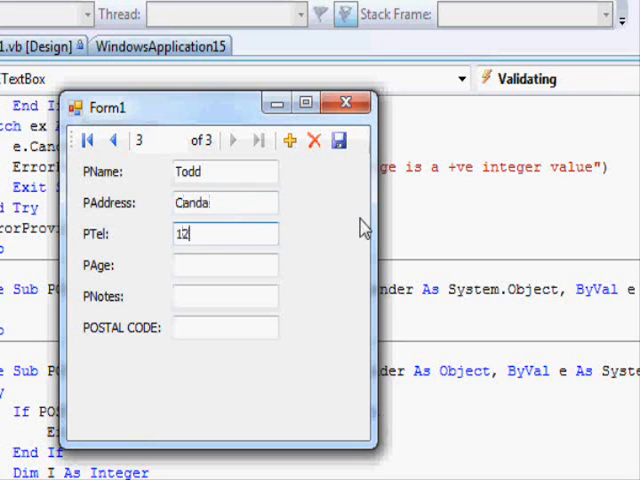
pyautogui.write('3456')
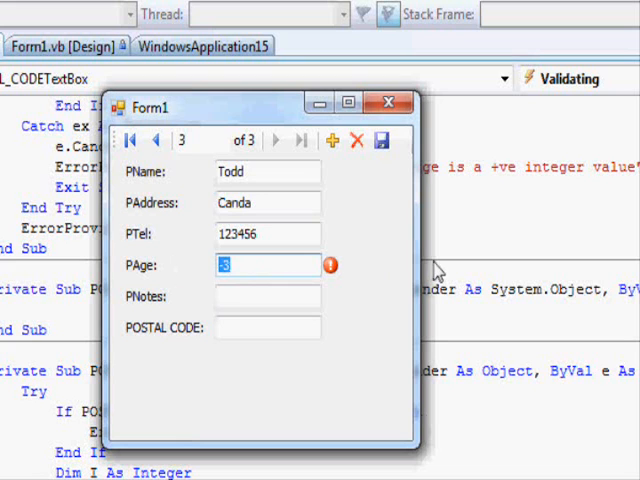
# Enter age 2.3, notes N/A, a too-long postal code, then 123 and 45 to reach 12345.
pyautogui.write('2.3')
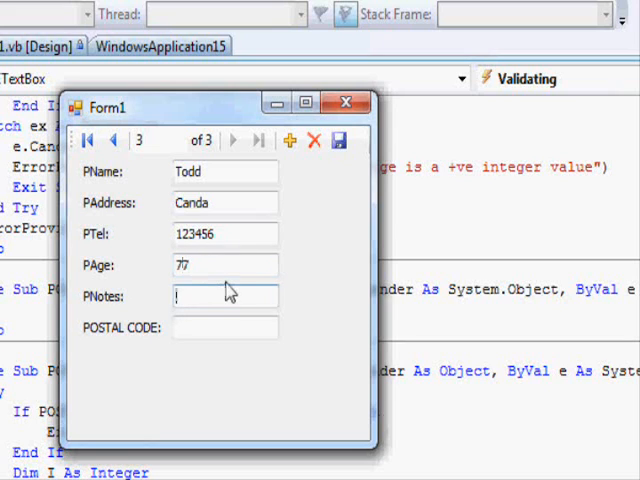
pyautogui.write('N/A')
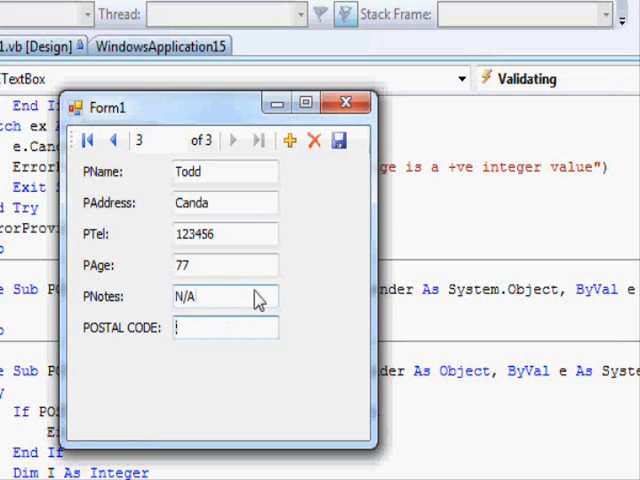
pyautogui.write('94589403853409')
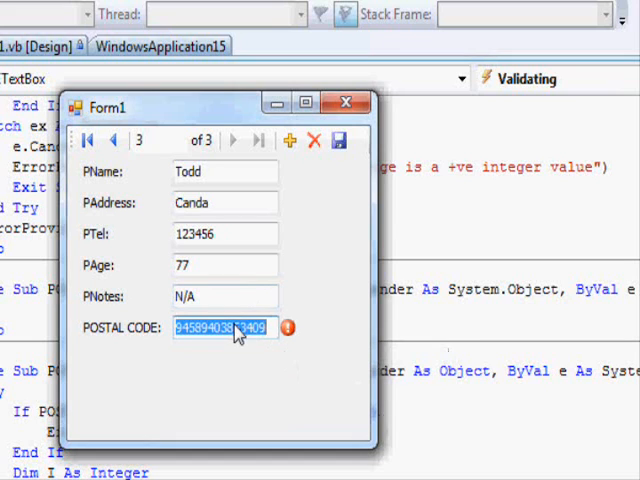
pyautogui.write('123')
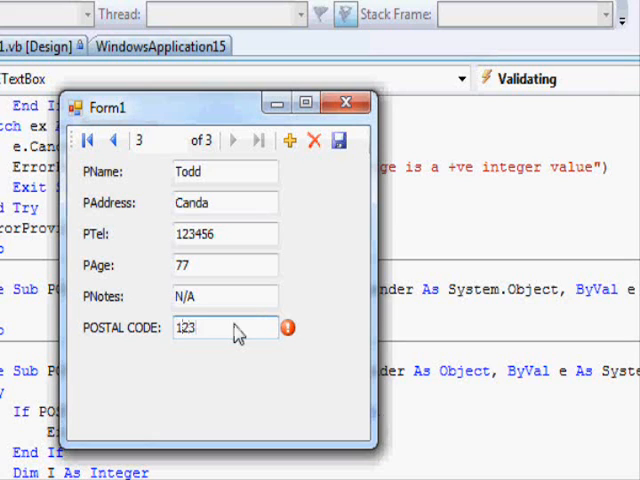
pyautogui.moveTo(222, 336)
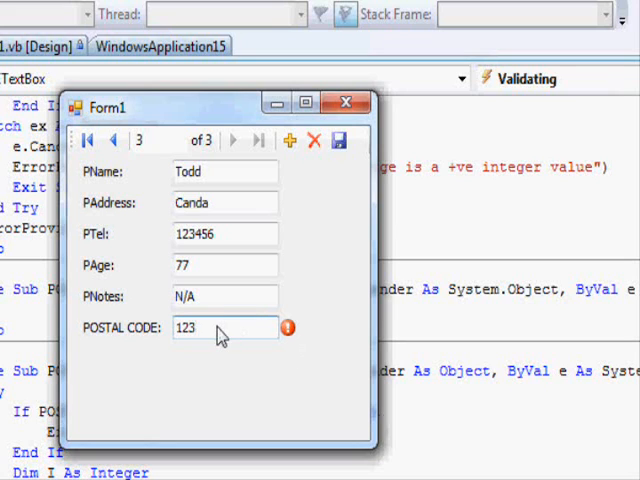
pyautogui.write('45')
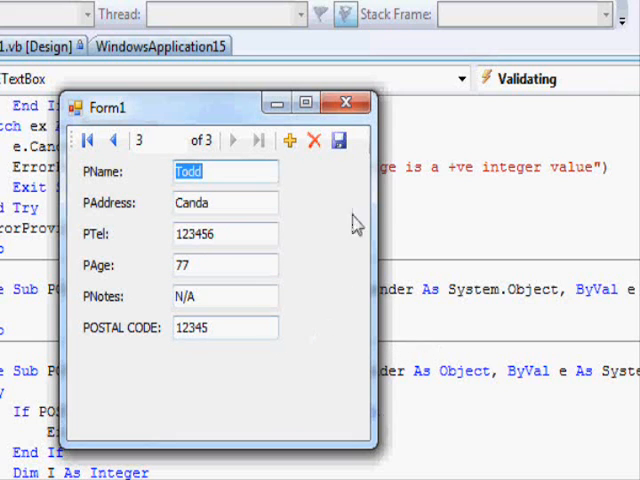
pyautogui.moveTo(340, 140)
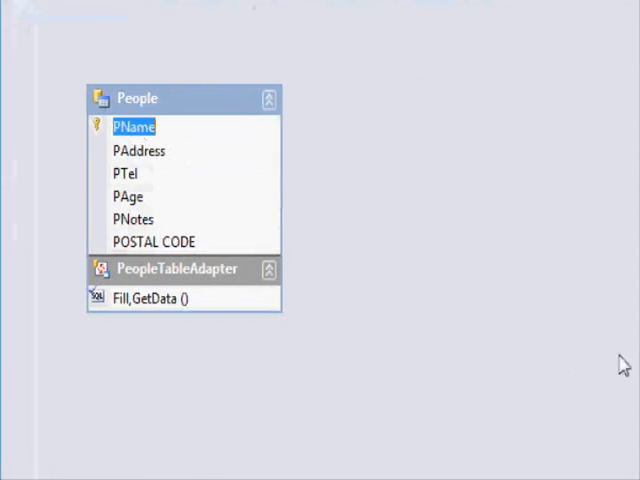
# Select the PName column and scroll its Properties to MaxLength 255.
pyautogui.click(134, 126)
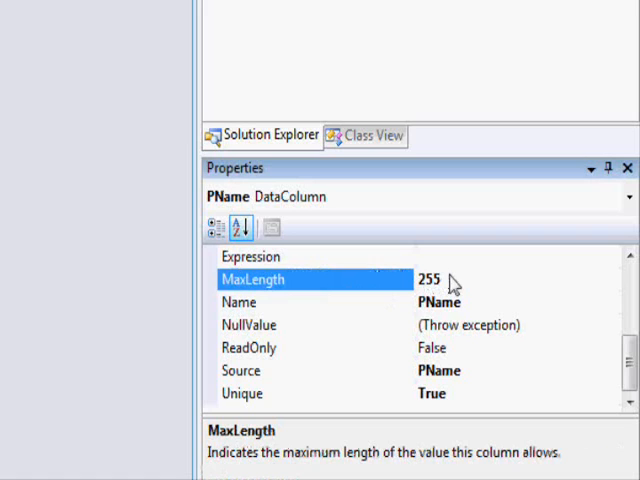
pyautogui.moveTo(312, 336)
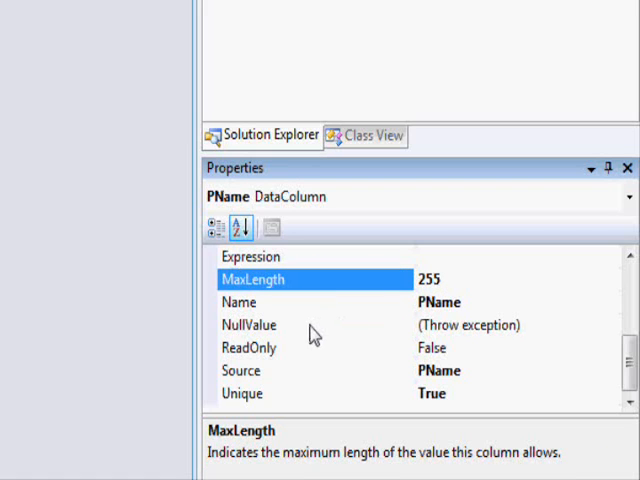
pyautogui.moveTo(538, 364)
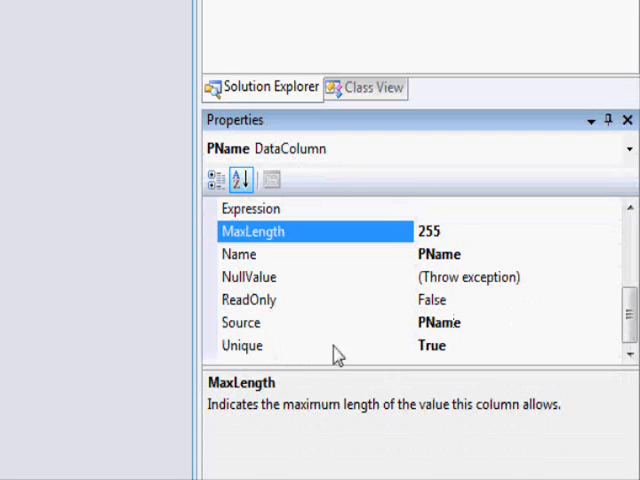
pyautogui.scroll(3)
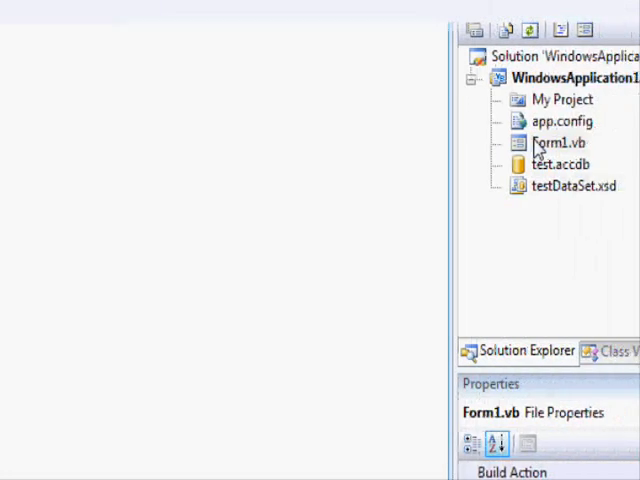
# Reopen Form1.vb in Design view from Solution Explorer.
pyautogui.doubleClick(556, 142)
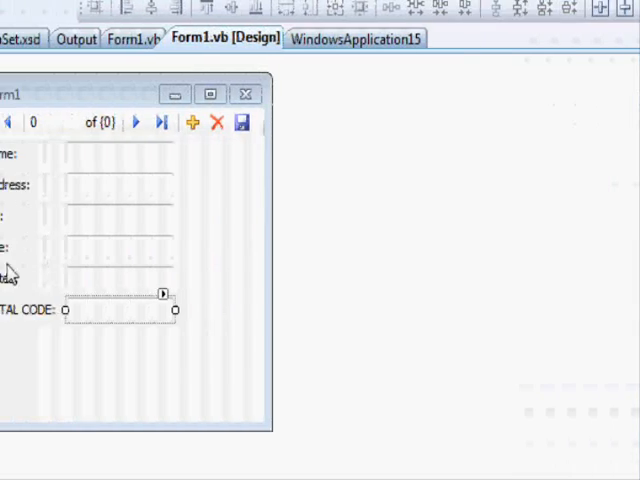